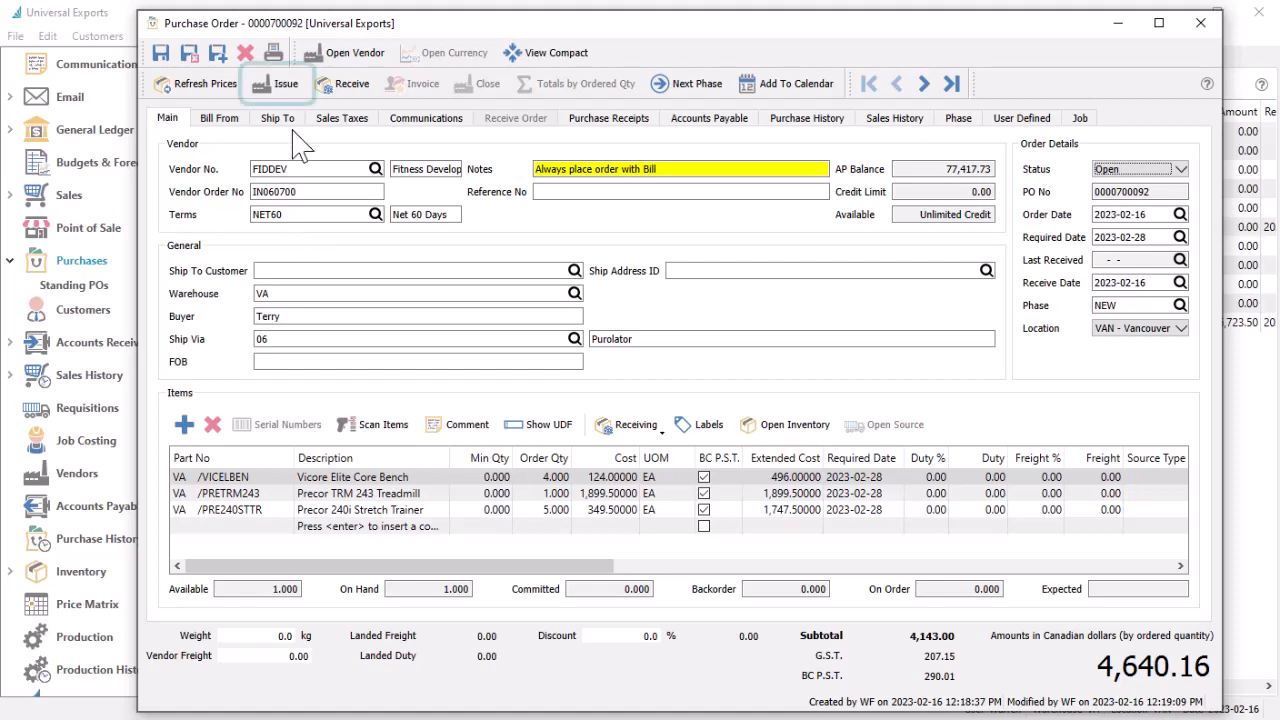
pyautogui.click(276, 84)
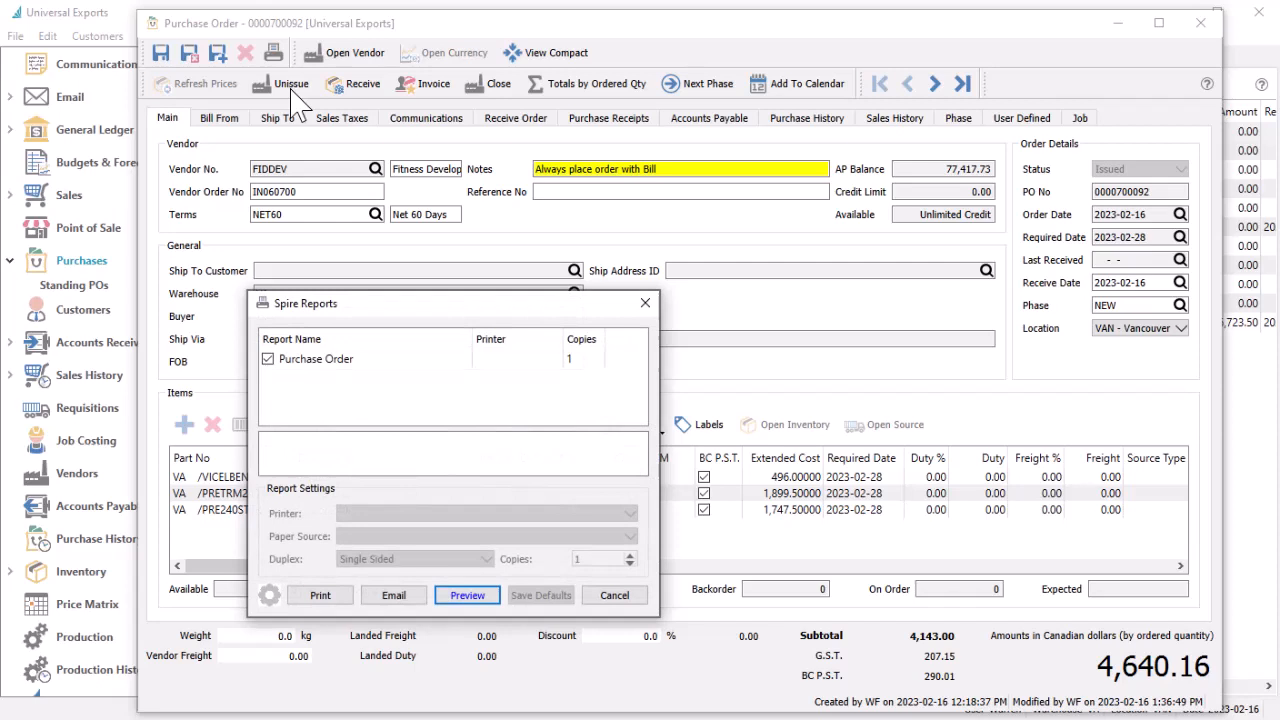
pyautogui.click(614, 596)
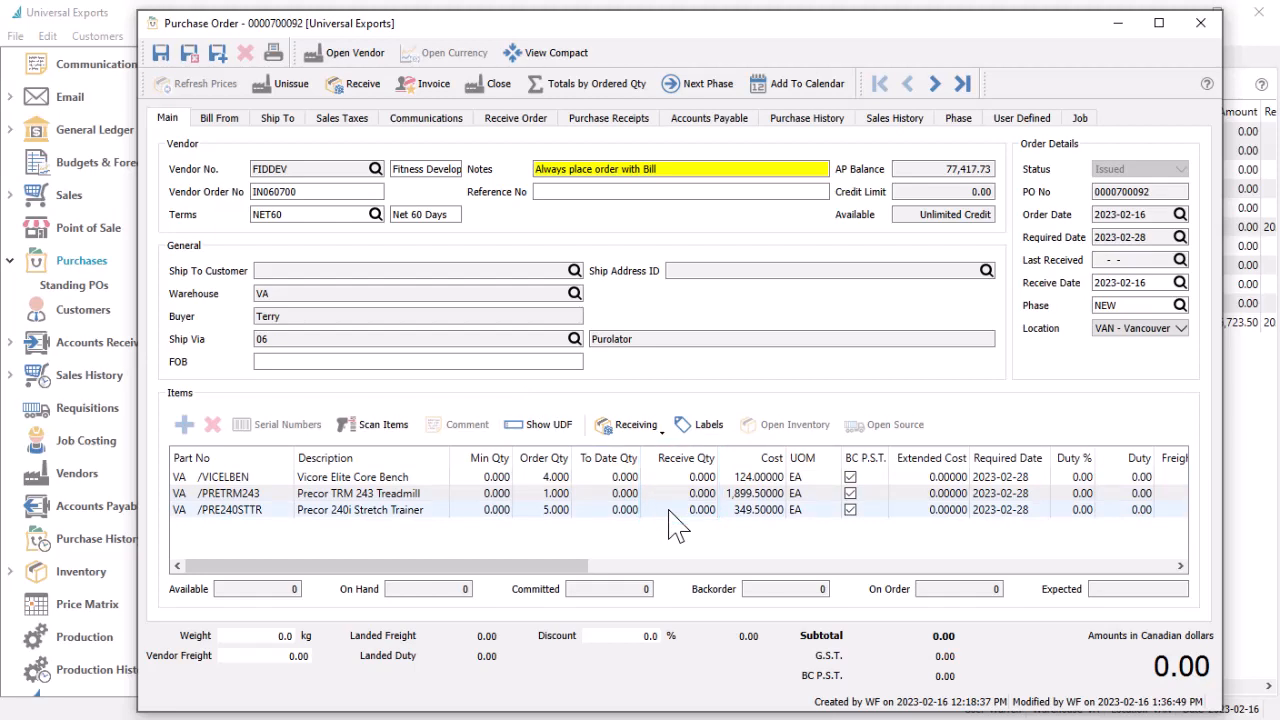
pyautogui.click(628, 424)
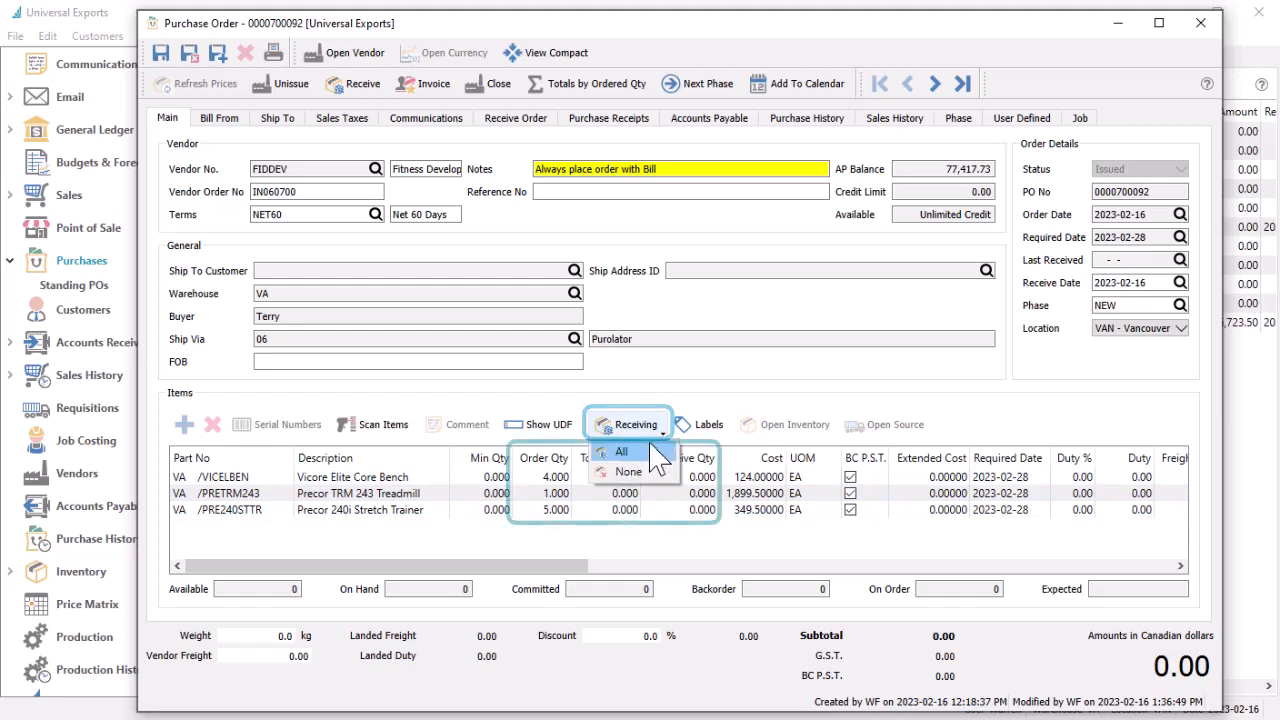
pyautogui.click(622, 452)
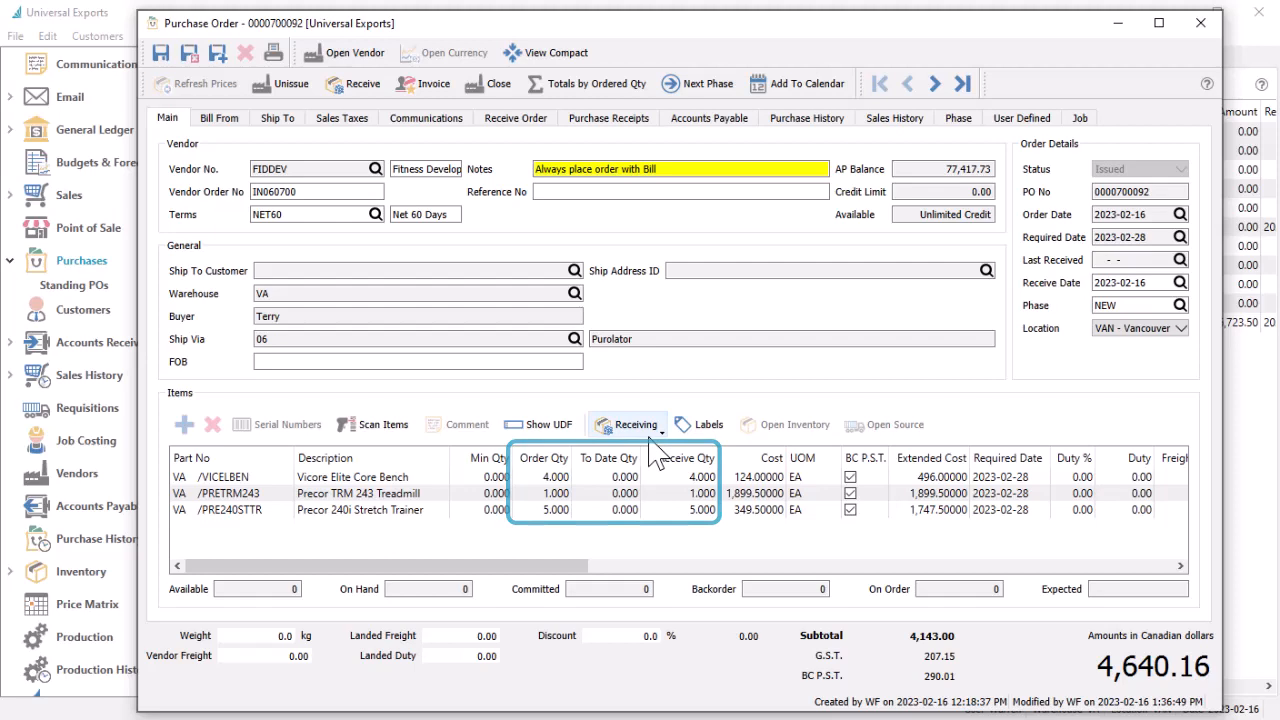
pyautogui.click(664, 424)
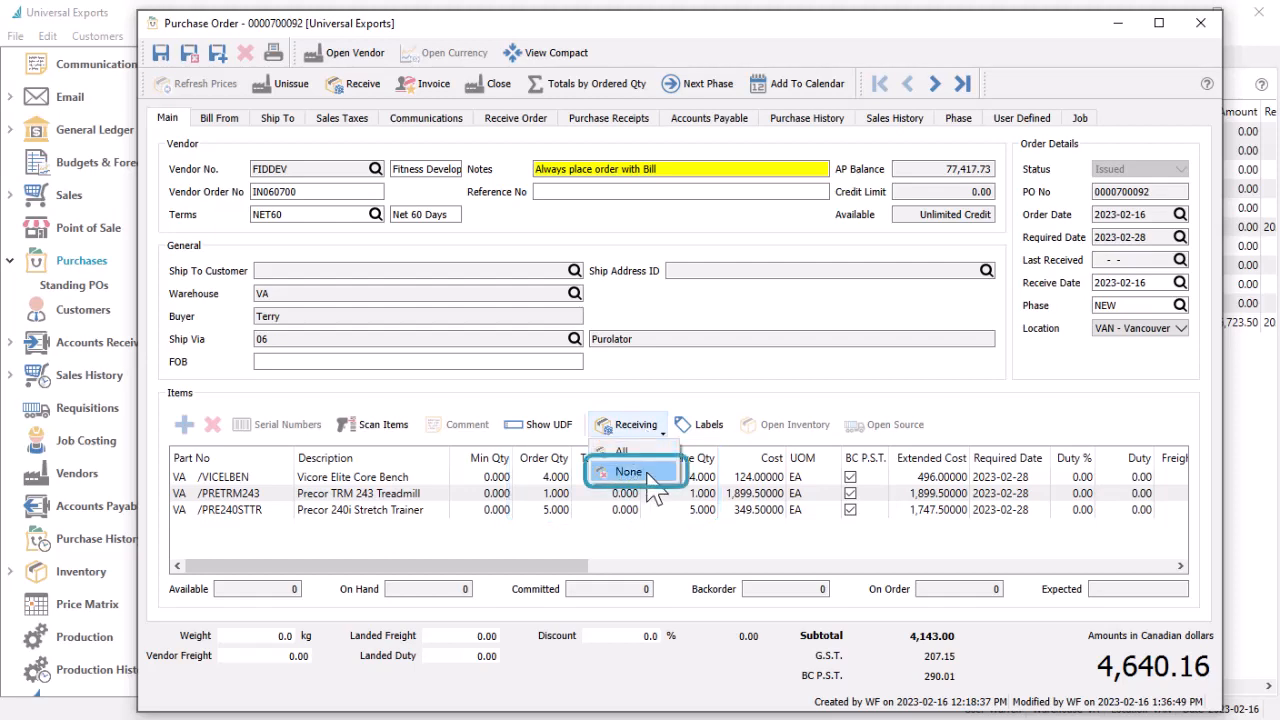
pyautogui.click(628, 472)
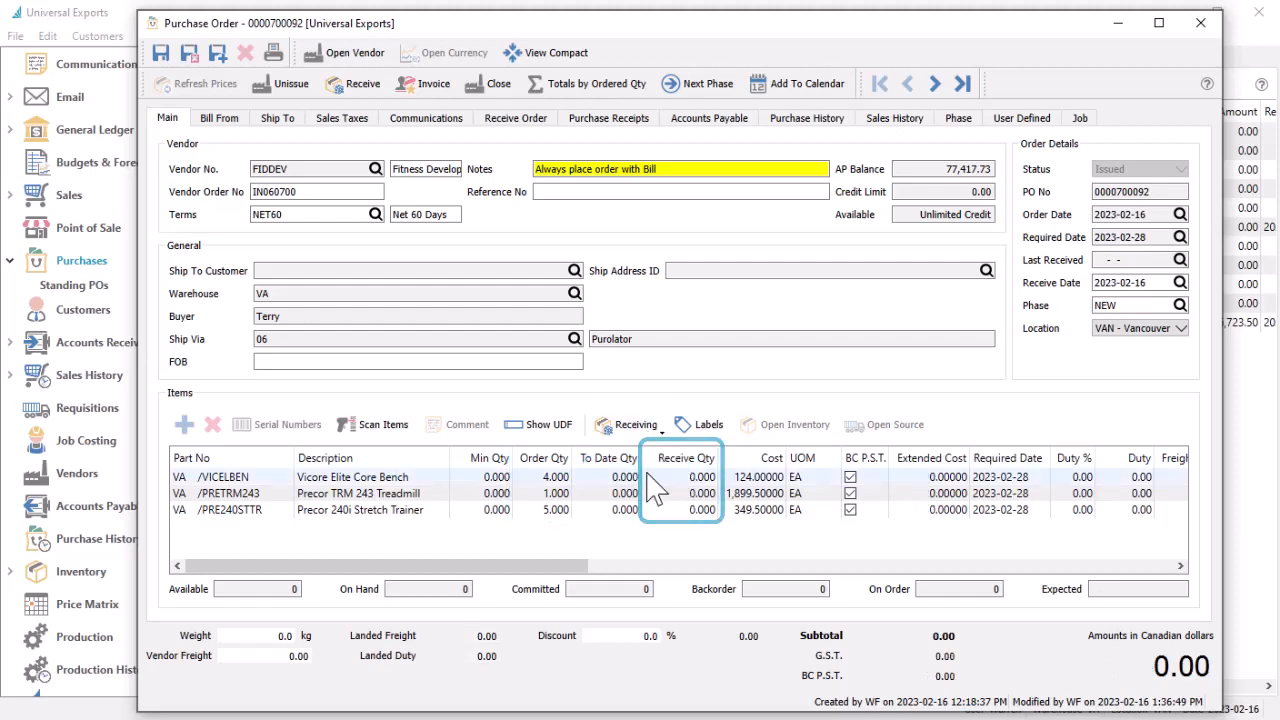
pyautogui.click(700, 510)
pyautogui.write('1')
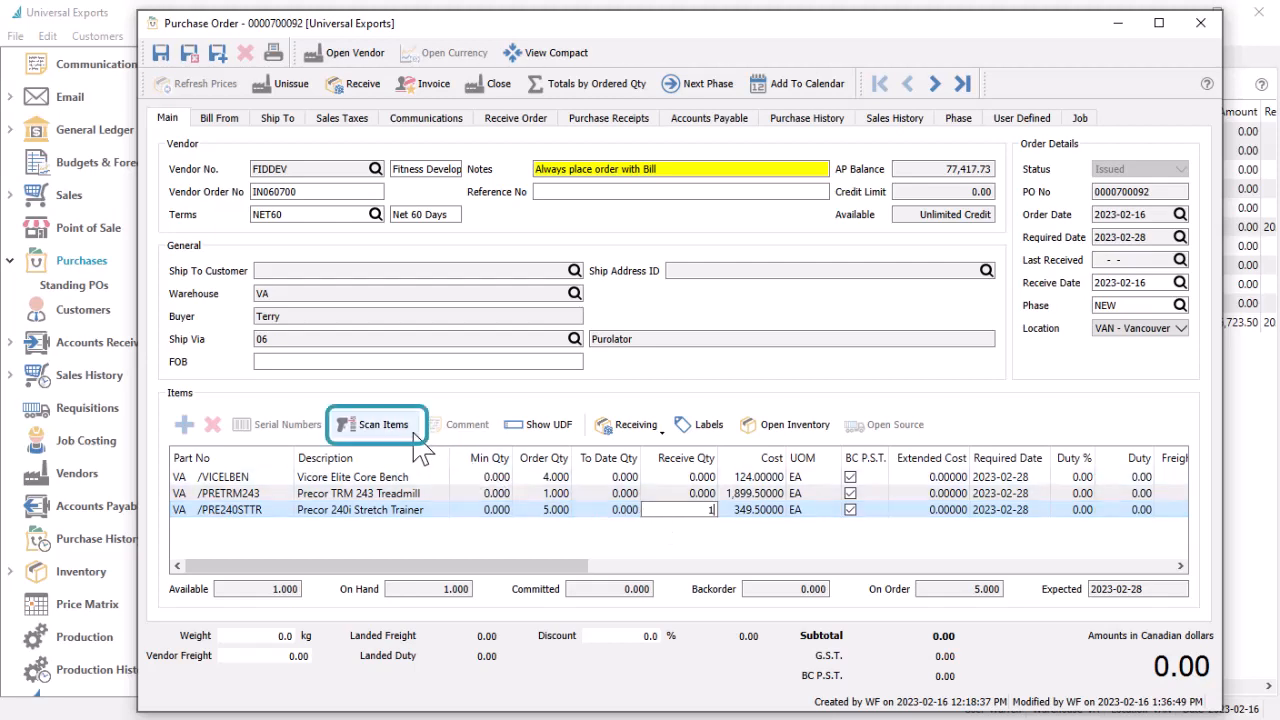
# - Scan part numbers to receive 4 Vicore Core Benches, 1 Treadmill and 1 Stretch Trainer, then view Receive Order
pyautogui.click(376, 424)
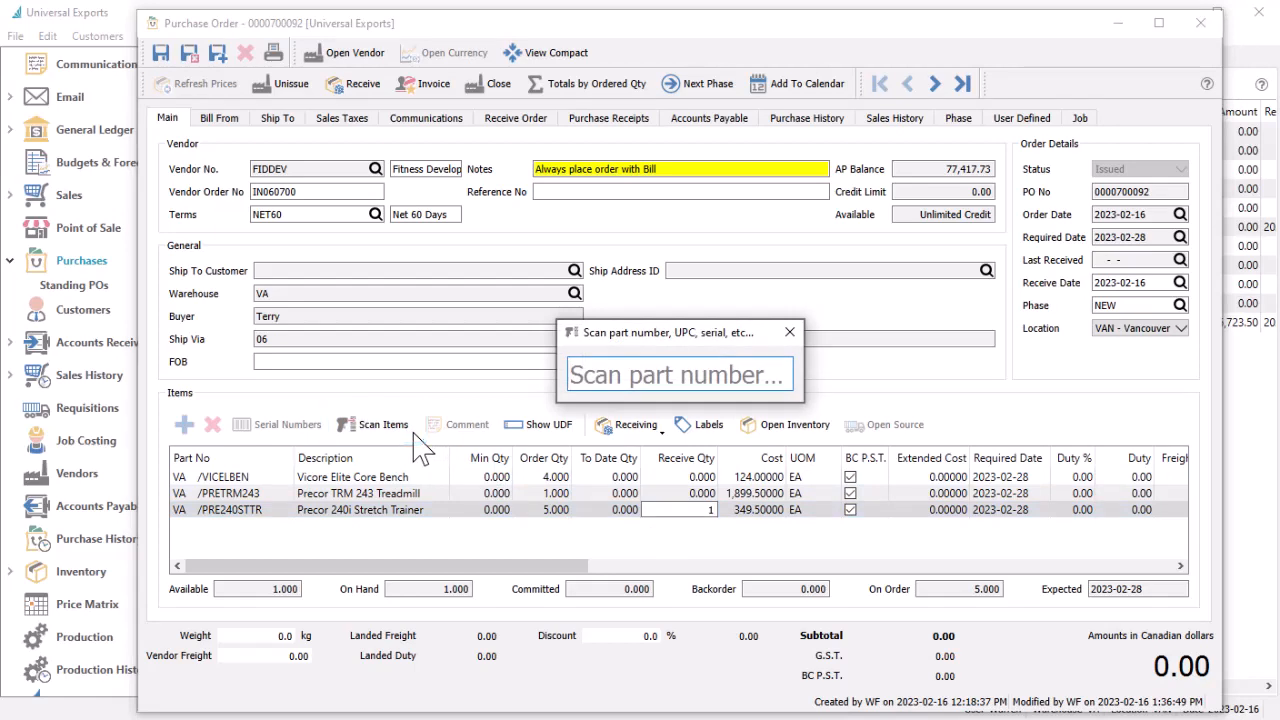
pyautogui.write('123')
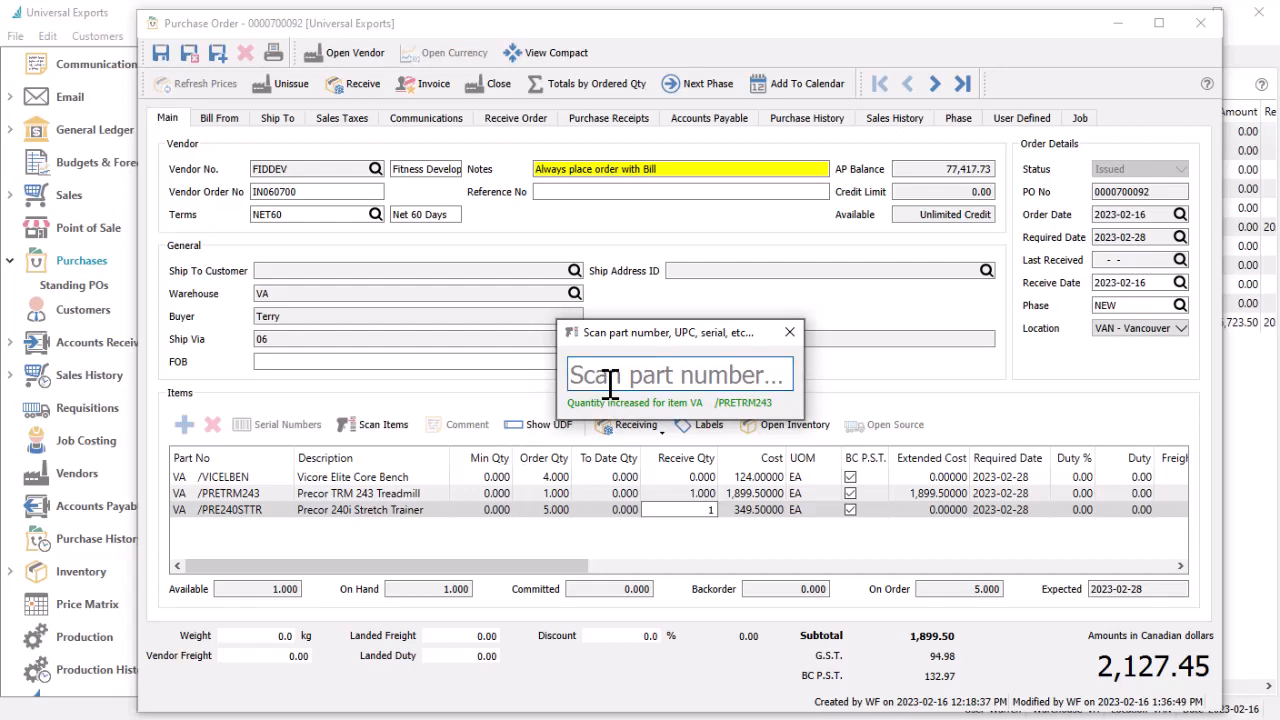
pyautogui.write('4*')
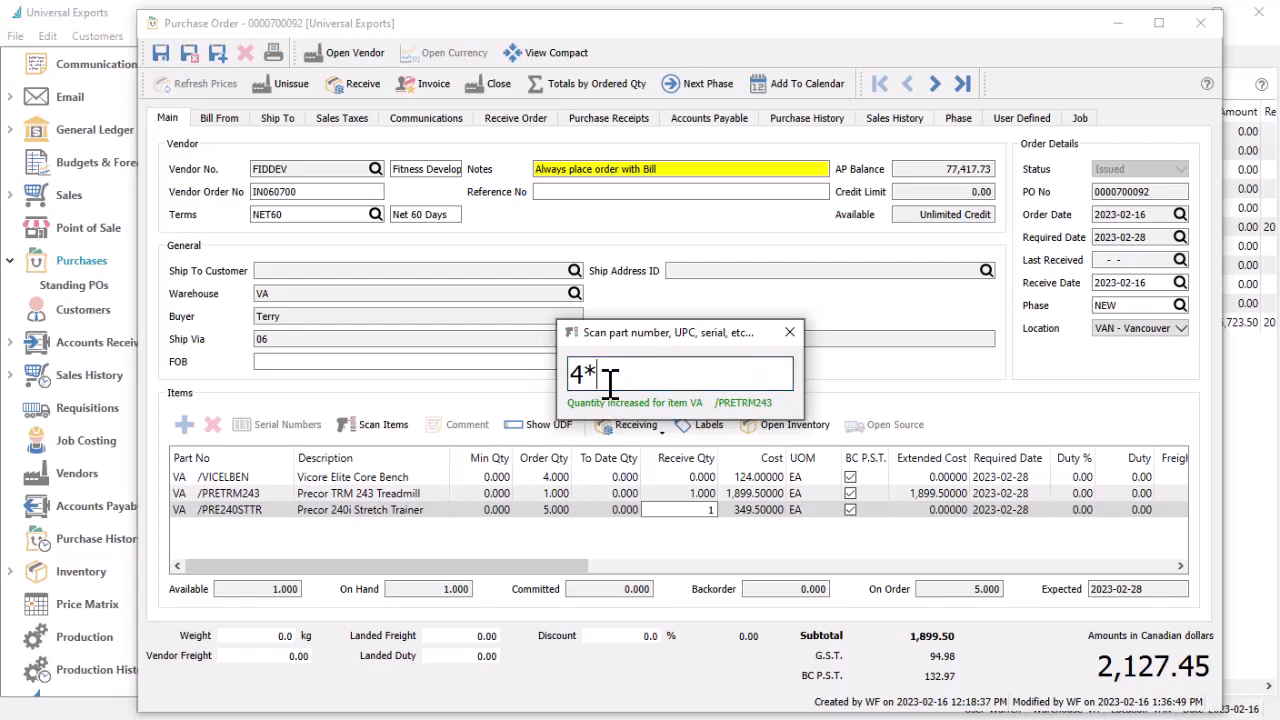
pyautogui.press('Return')
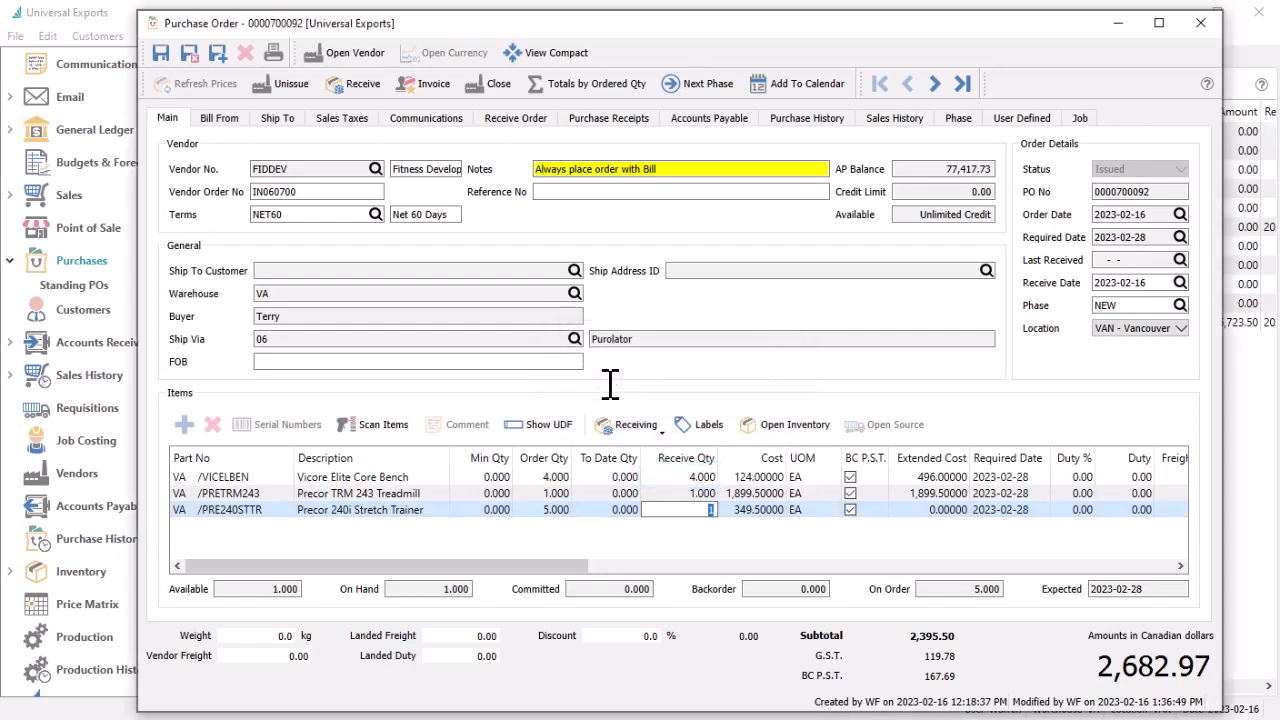
pyautogui.moveTo(576, 298)
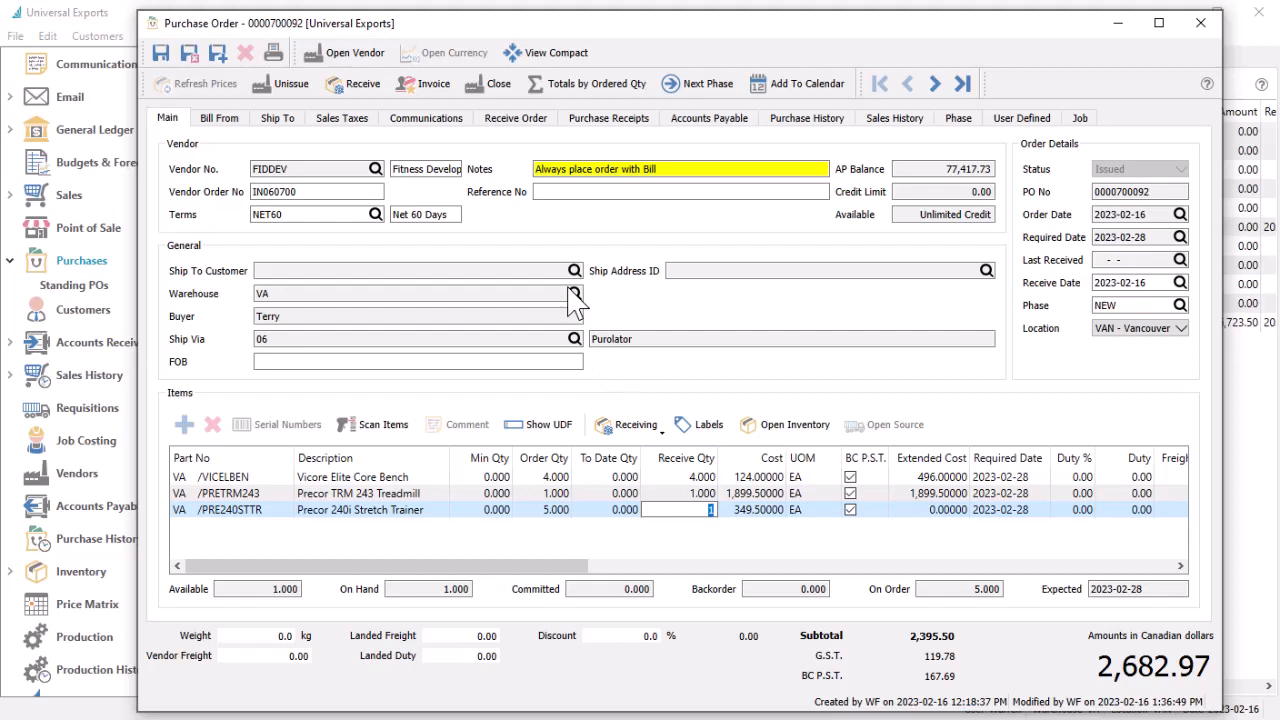
pyautogui.click(516, 116)
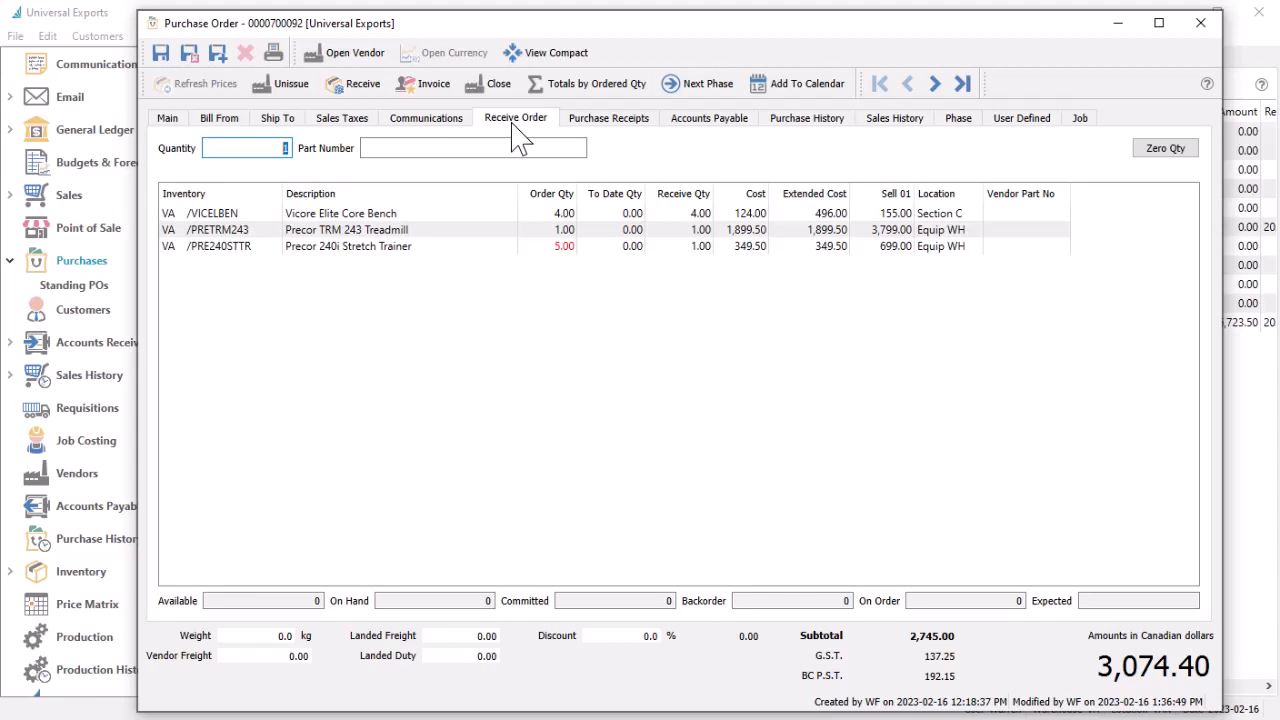
# - Zero all receive quantities, receive one treadmill by part number 123456789 and 5.00 stretch trainers
pyautogui.click(616, 246)
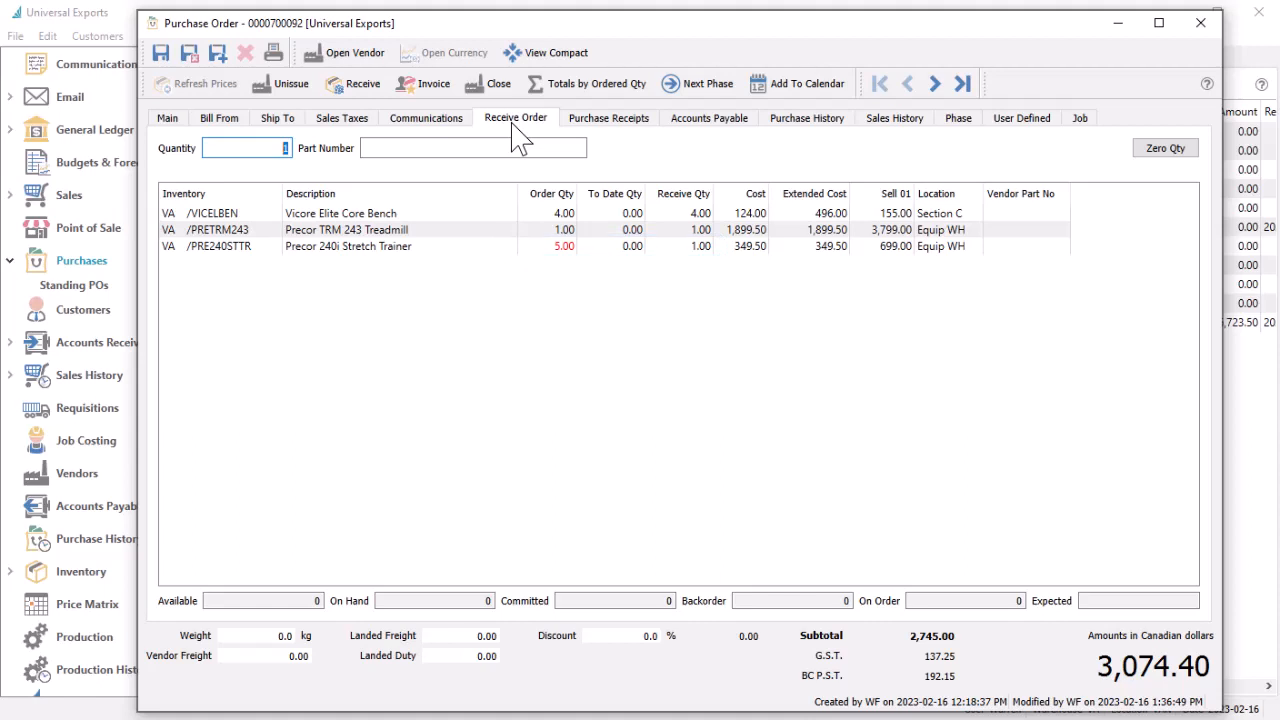
pyautogui.click(1164, 148)
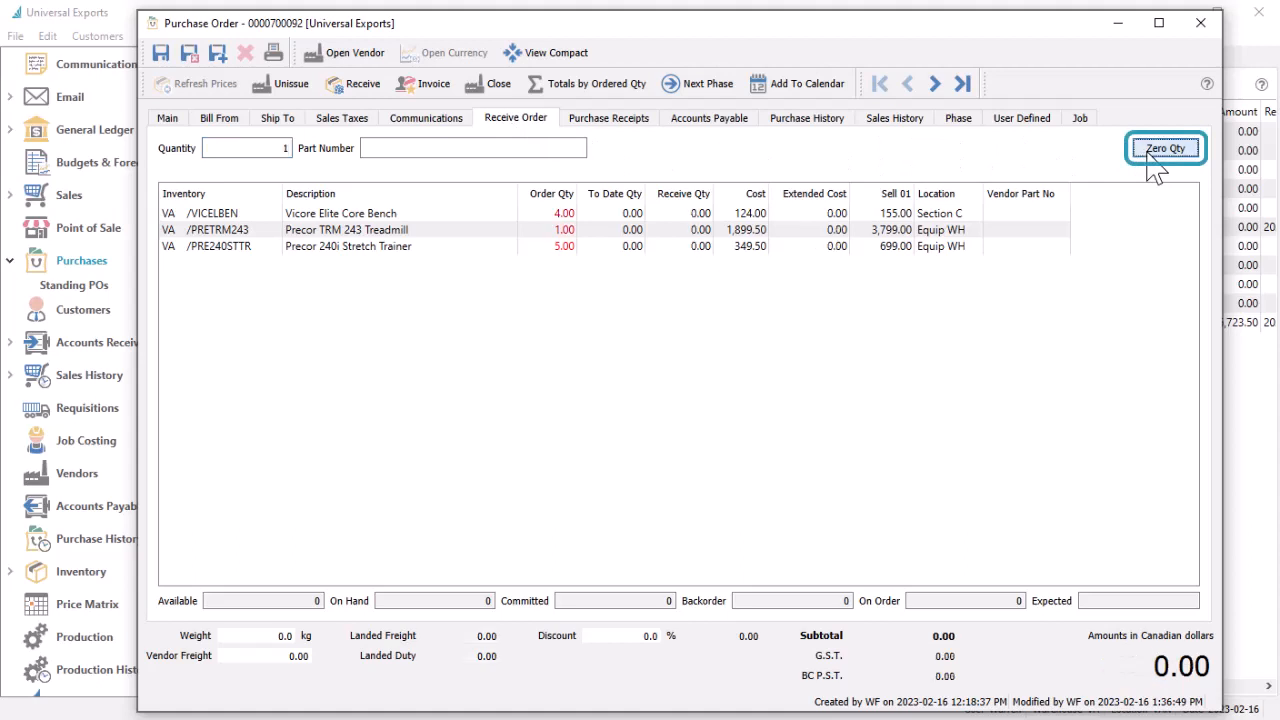
pyautogui.moveTo(736, 182)
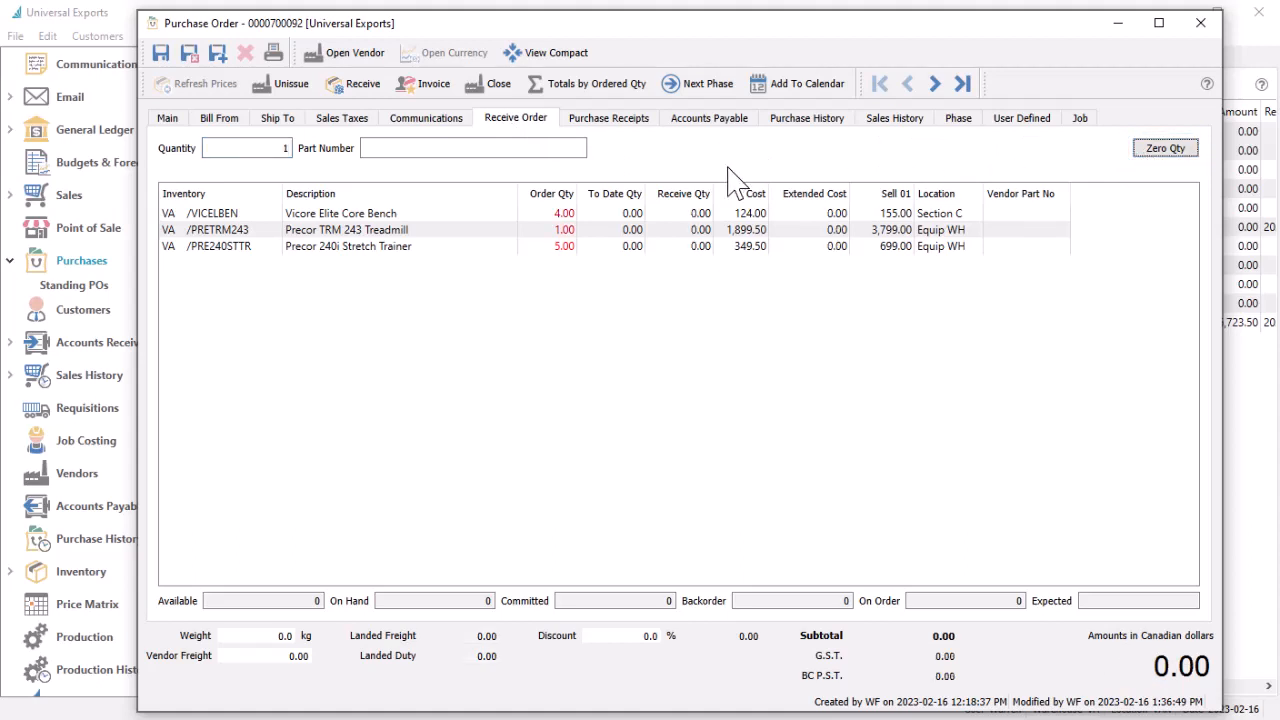
pyautogui.write('123456789')
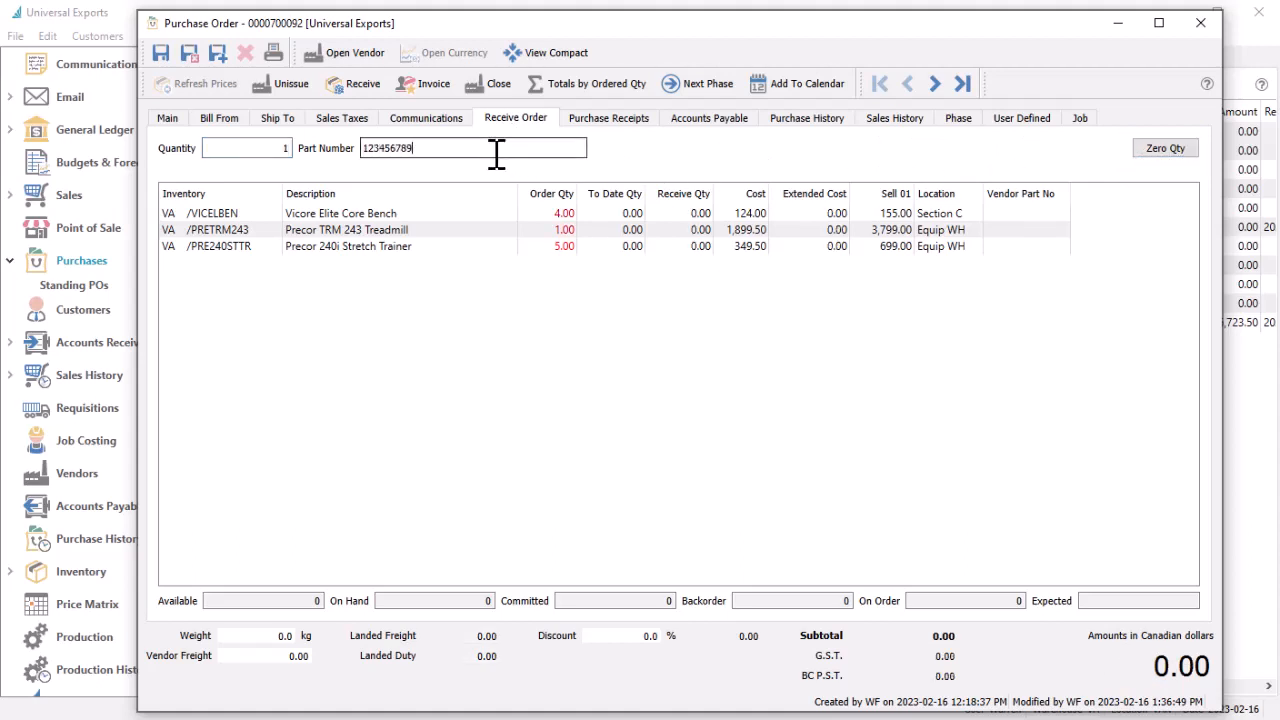
pyautogui.press('Return')
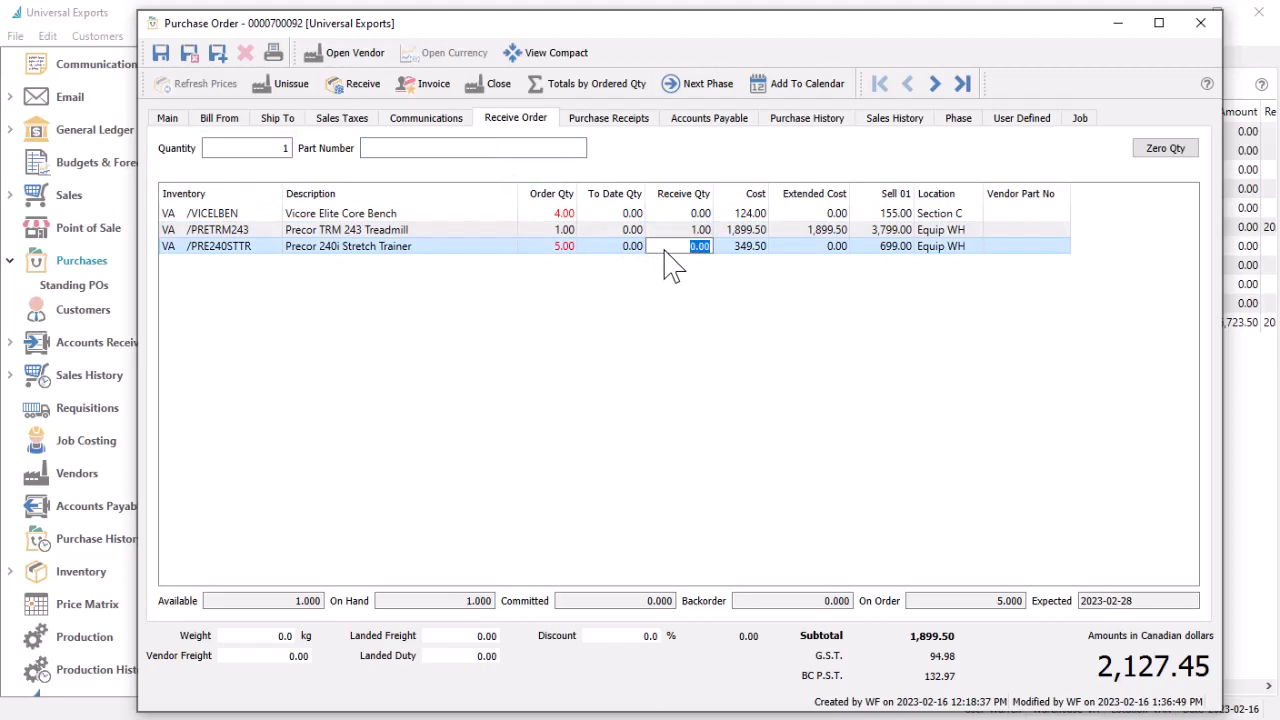
pyautogui.write('5.00')
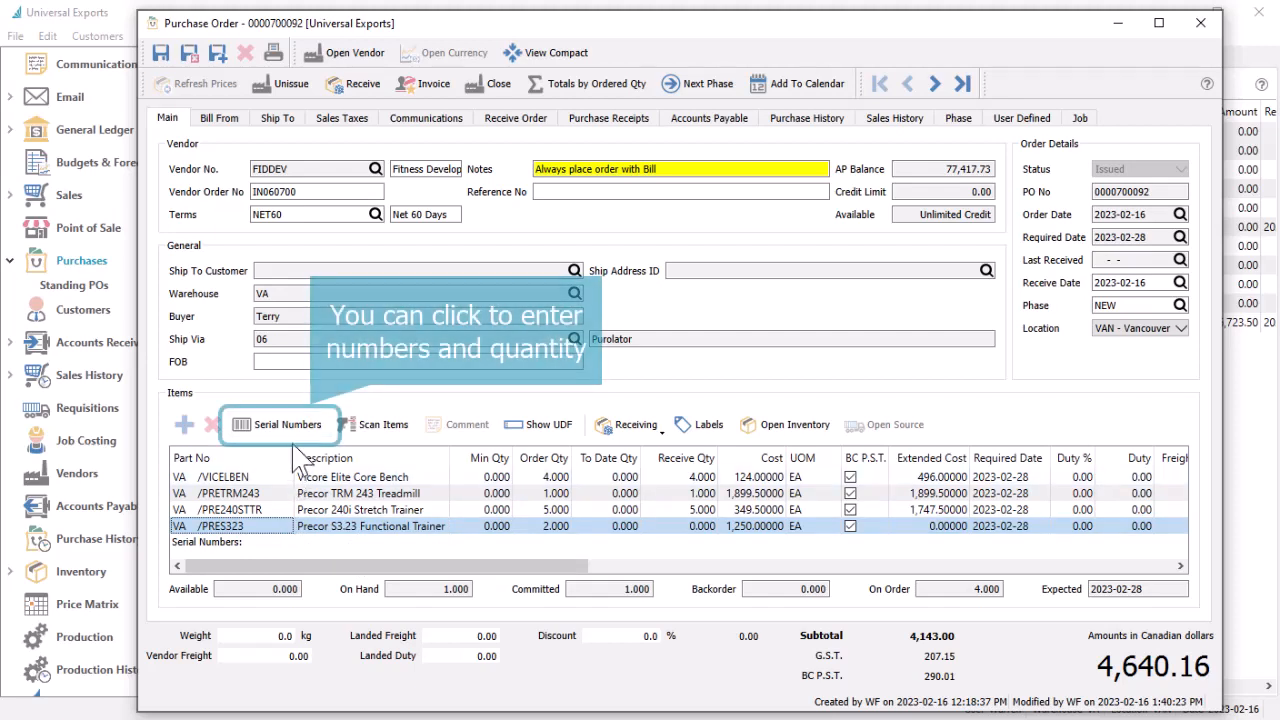
pyautogui.moveTo(290, 440)
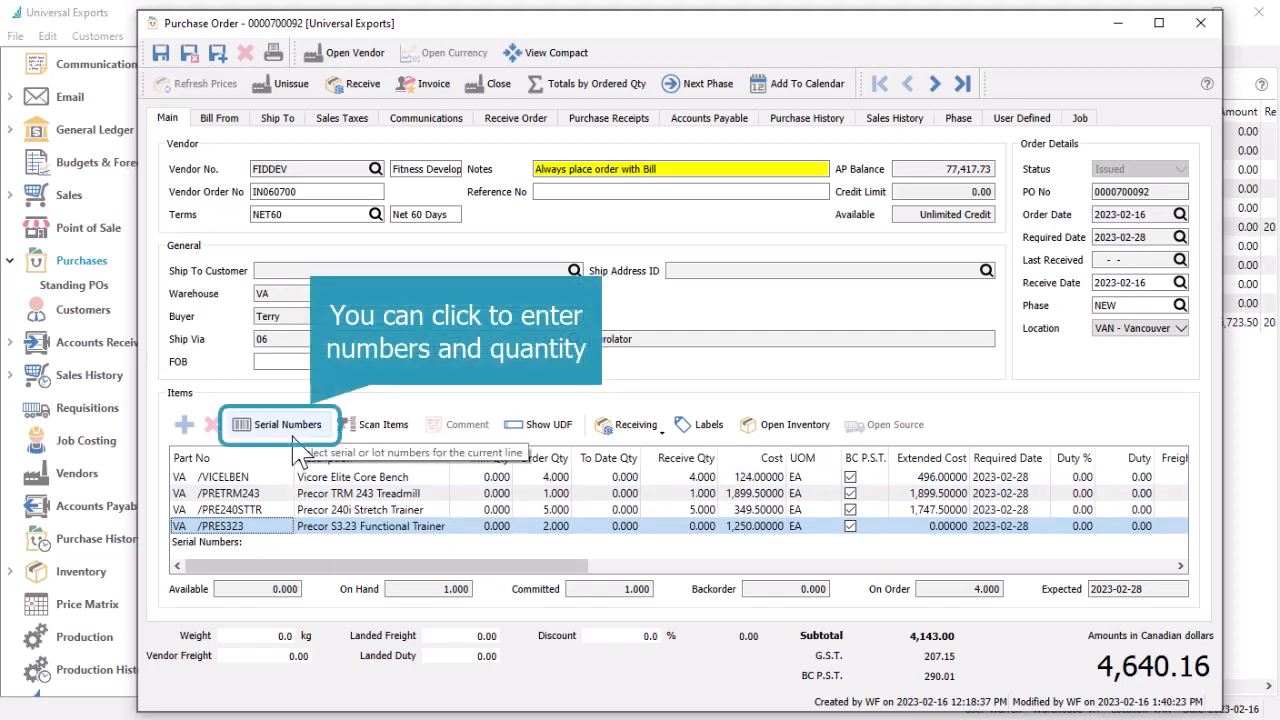
# - Auto-generate serial numbers 5465681 and 5465682 for the two Precor S3.23 Functional Trainers
pyautogui.click(700, 526)
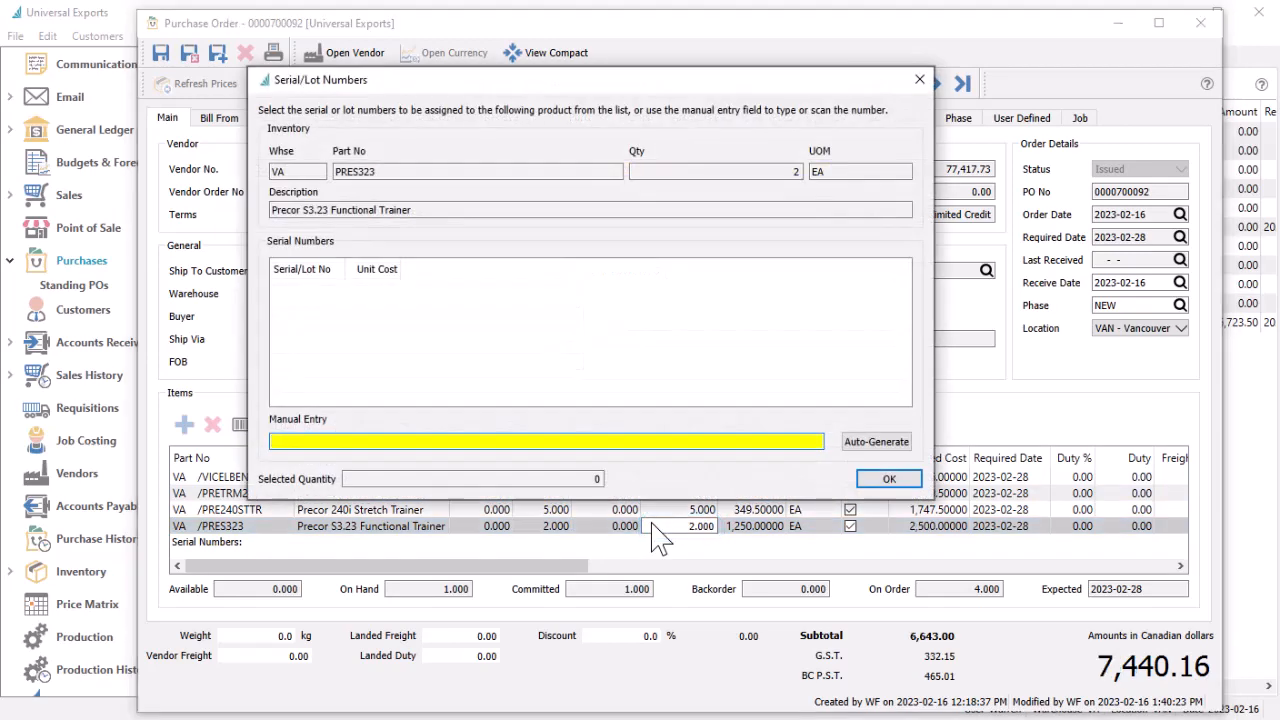
pyautogui.click(876, 442)
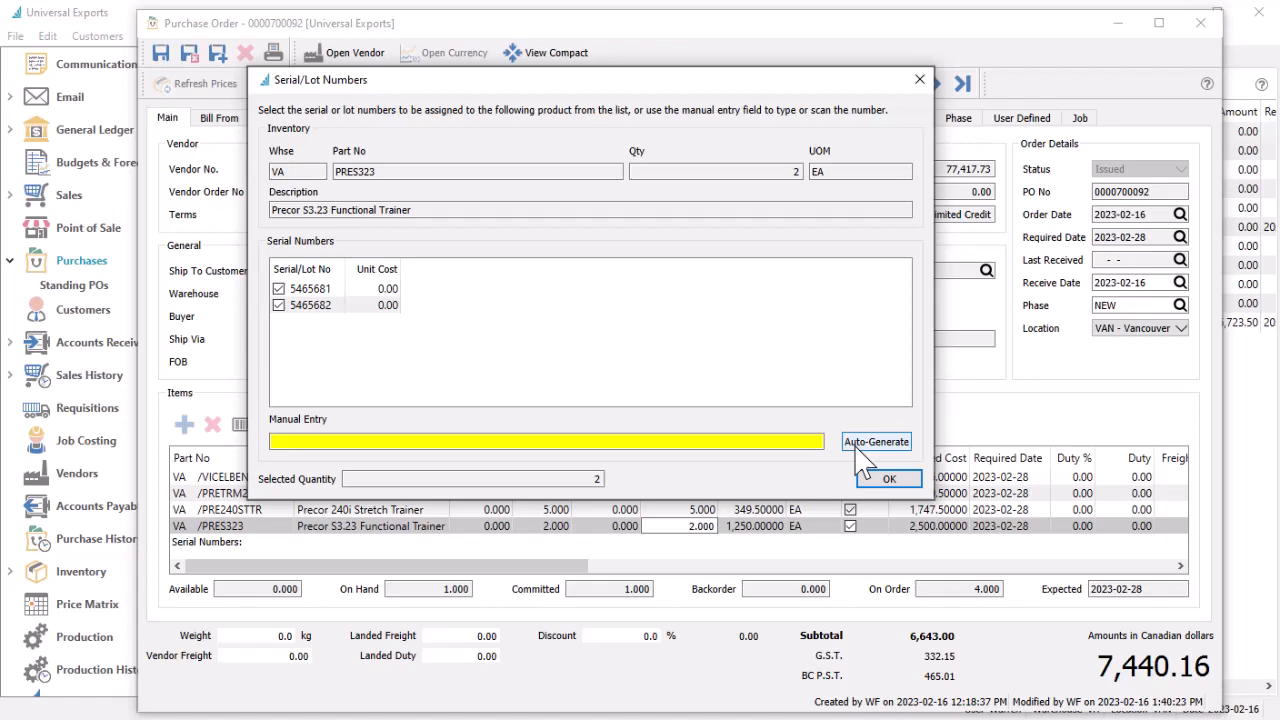
pyautogui.click(888, 478)
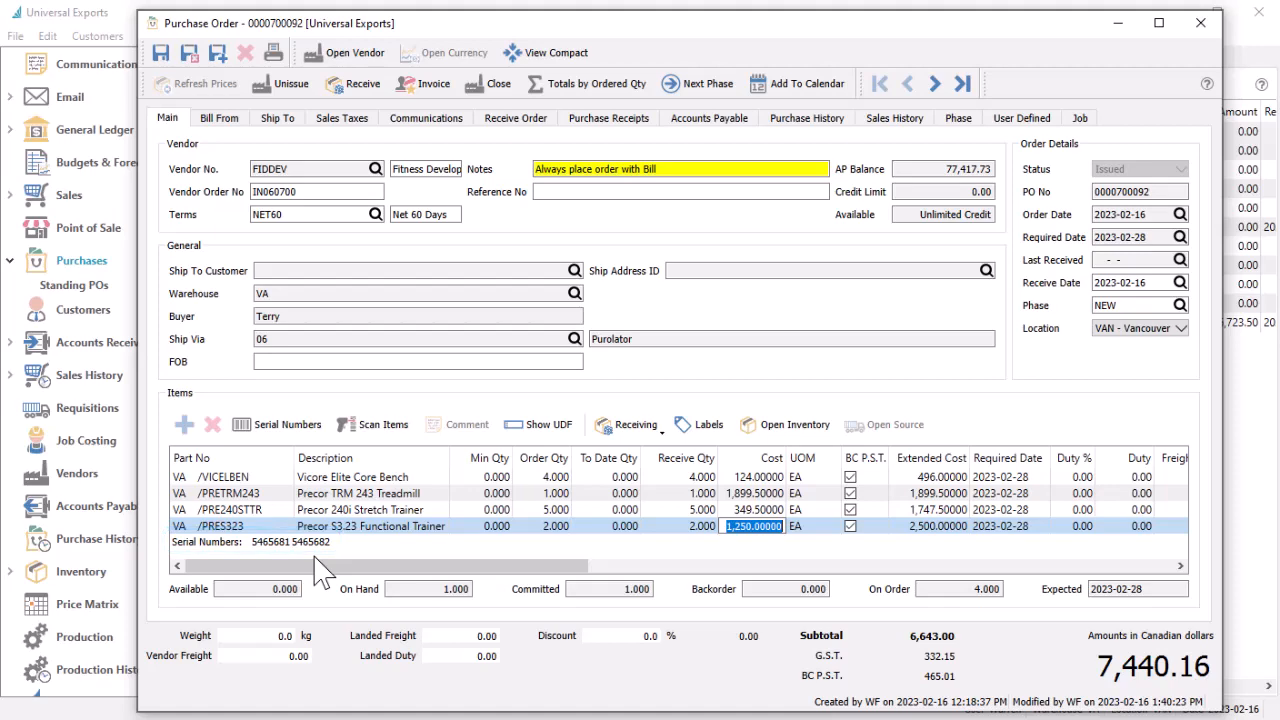
pyautogui.click(384, 424)
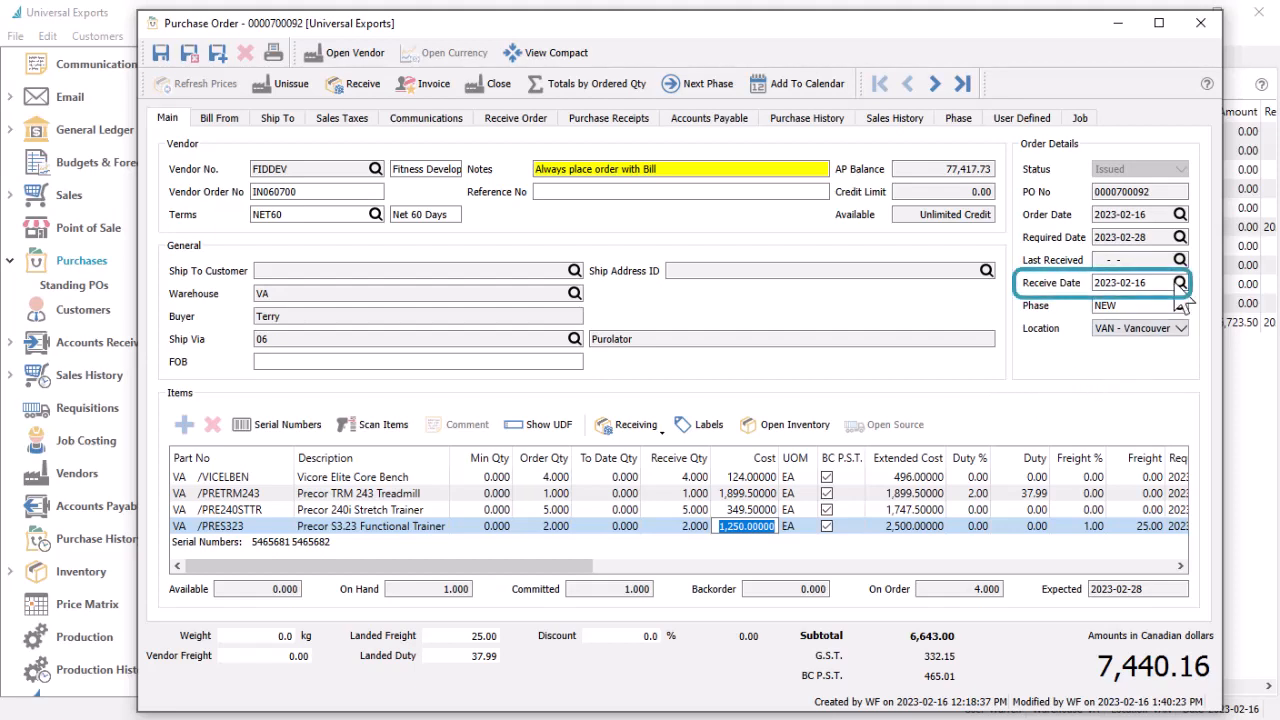
# - Set the receive date to 2023-02-28 and review label quantities in the Print Labels dialog
pyautogui.click(1180, 282)
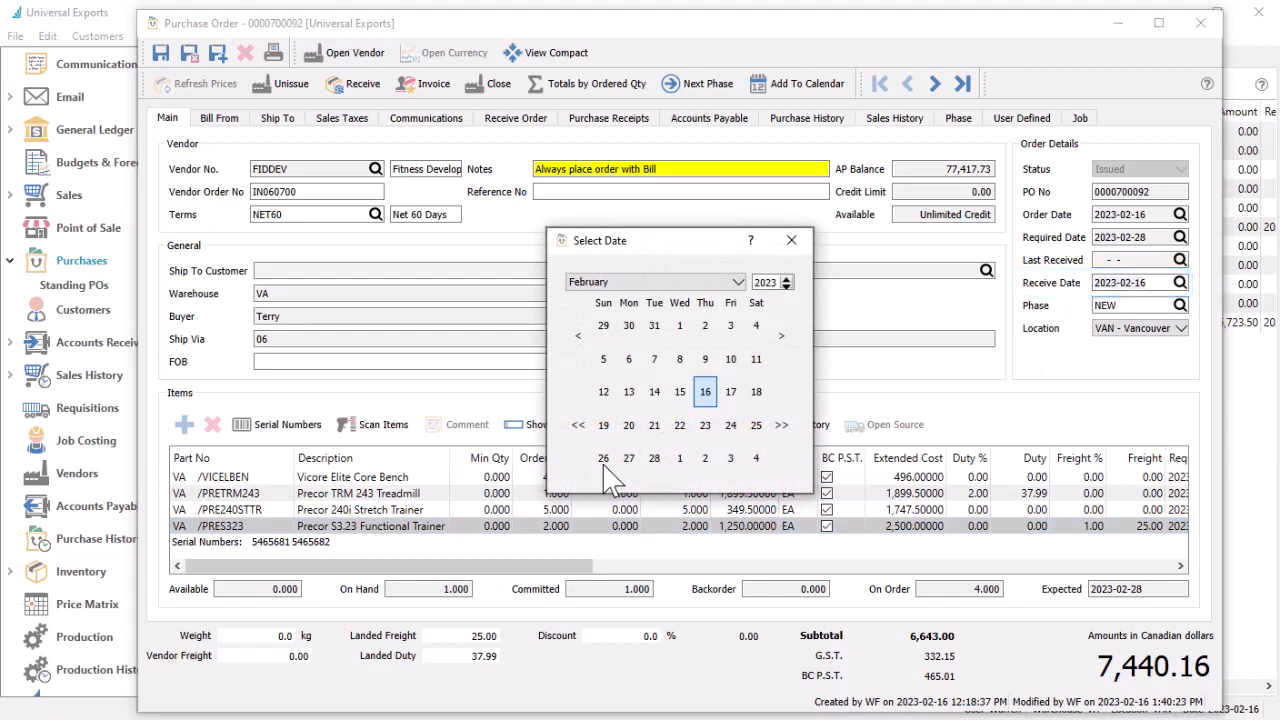
pyautogui.click(604, 458)
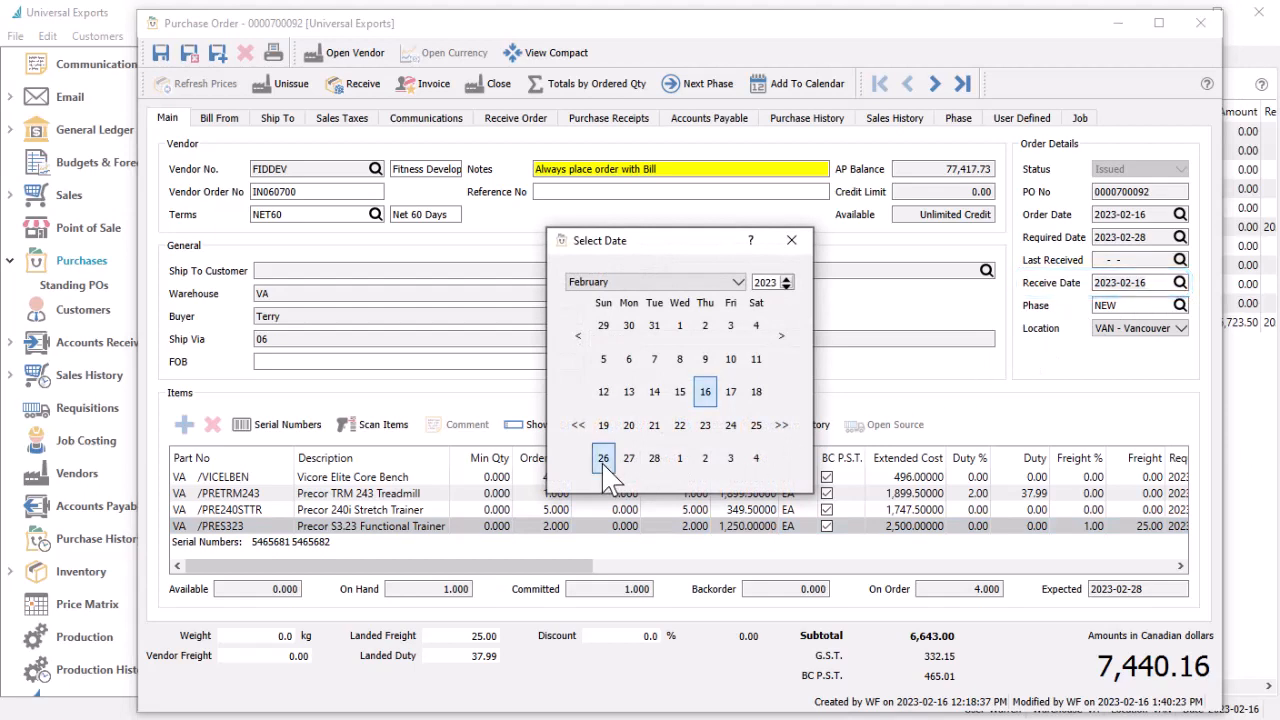
pyautogui.click(604, 458)
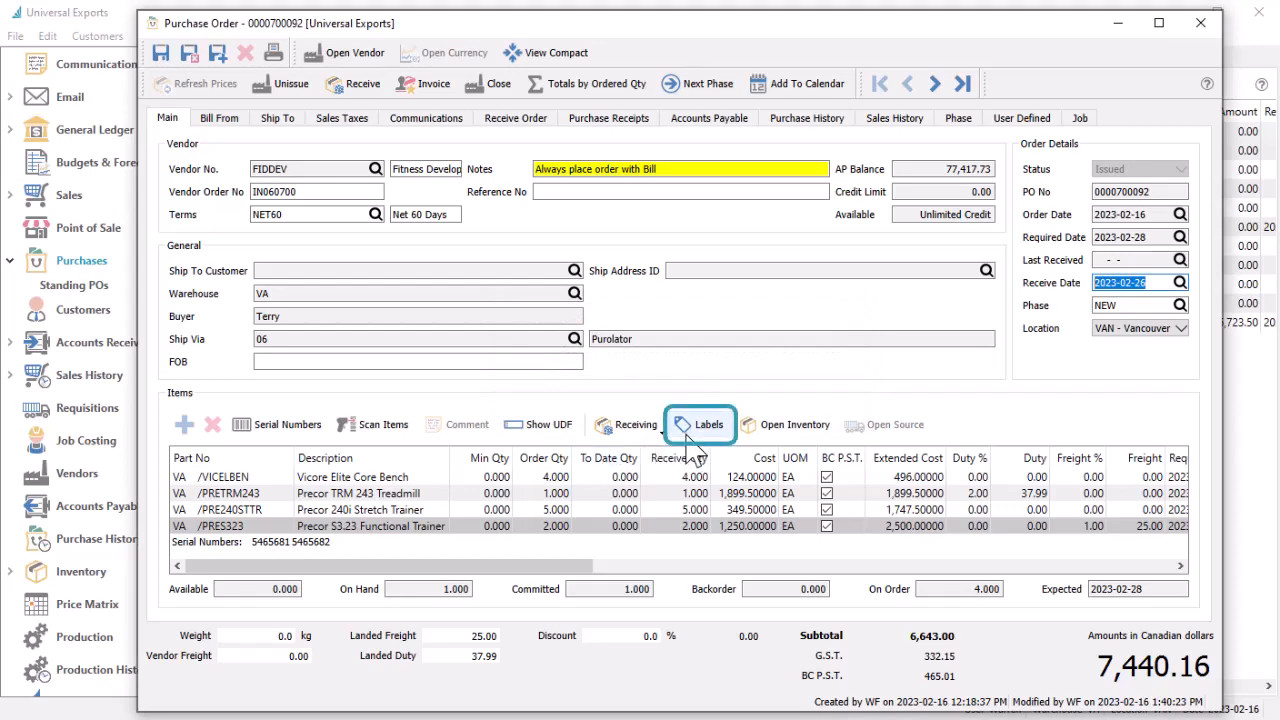
pyautogui.click(700, 424)
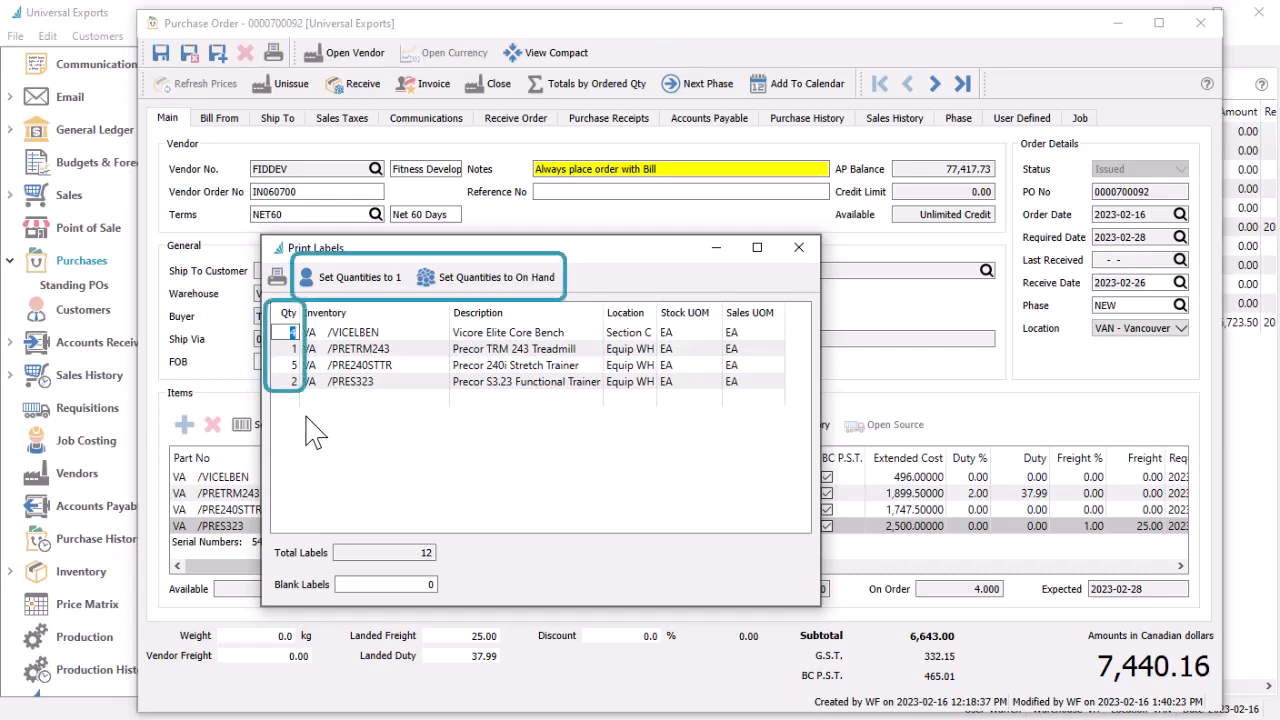
pyautogui.click(276, 276)
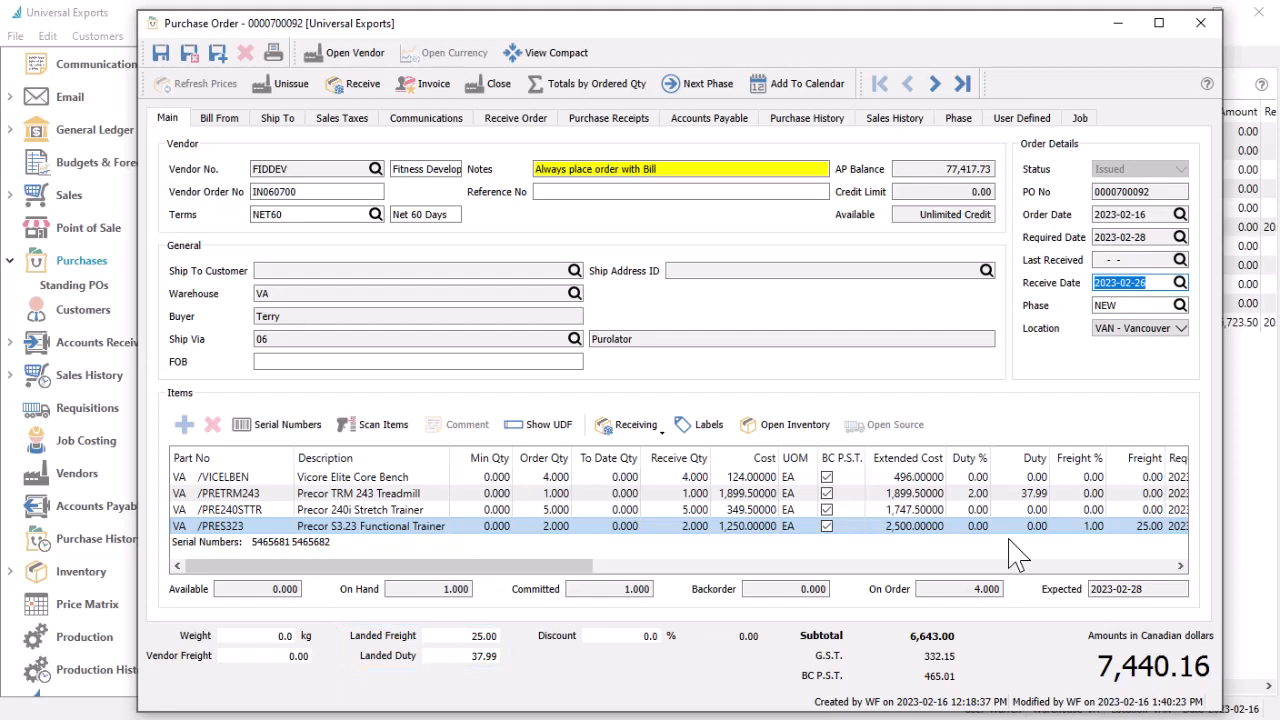
# - Distribute the 25.00 freight across the lines by quantity and receive the purchase order
pyautogui.tripleClick(484, 636)
pyautogui.write('50')
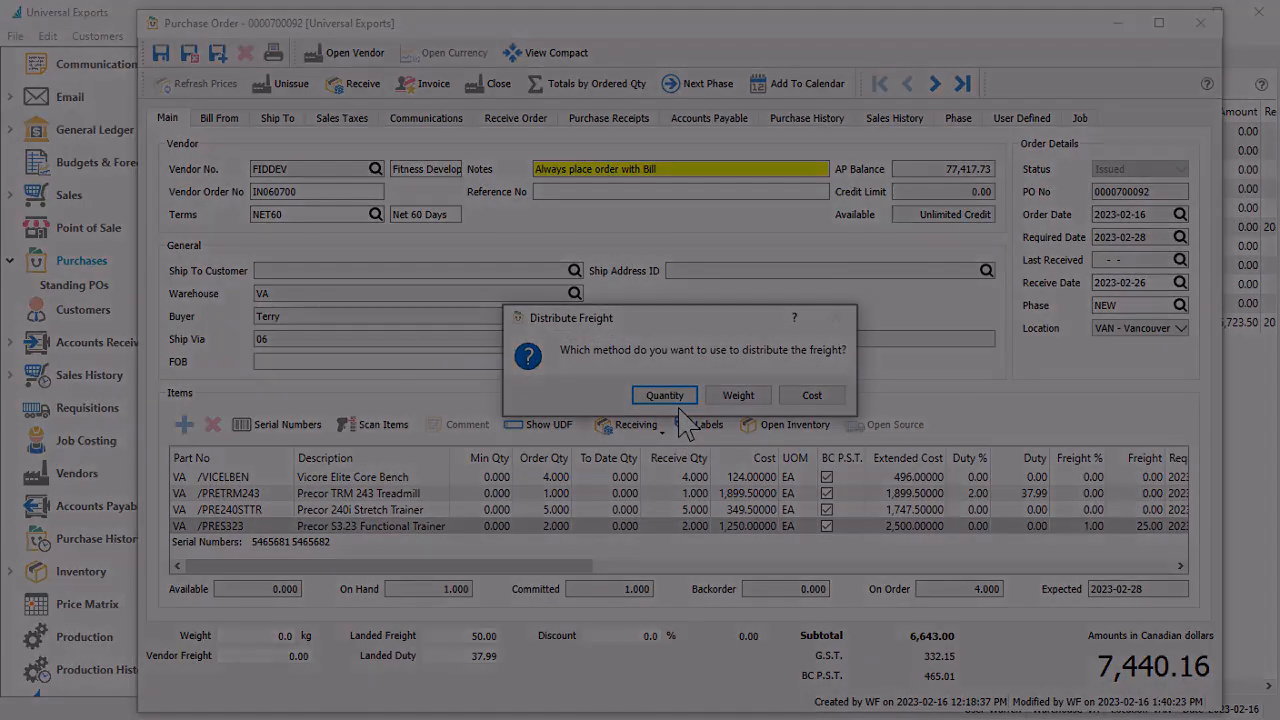
pyautogui.click(664, 396)
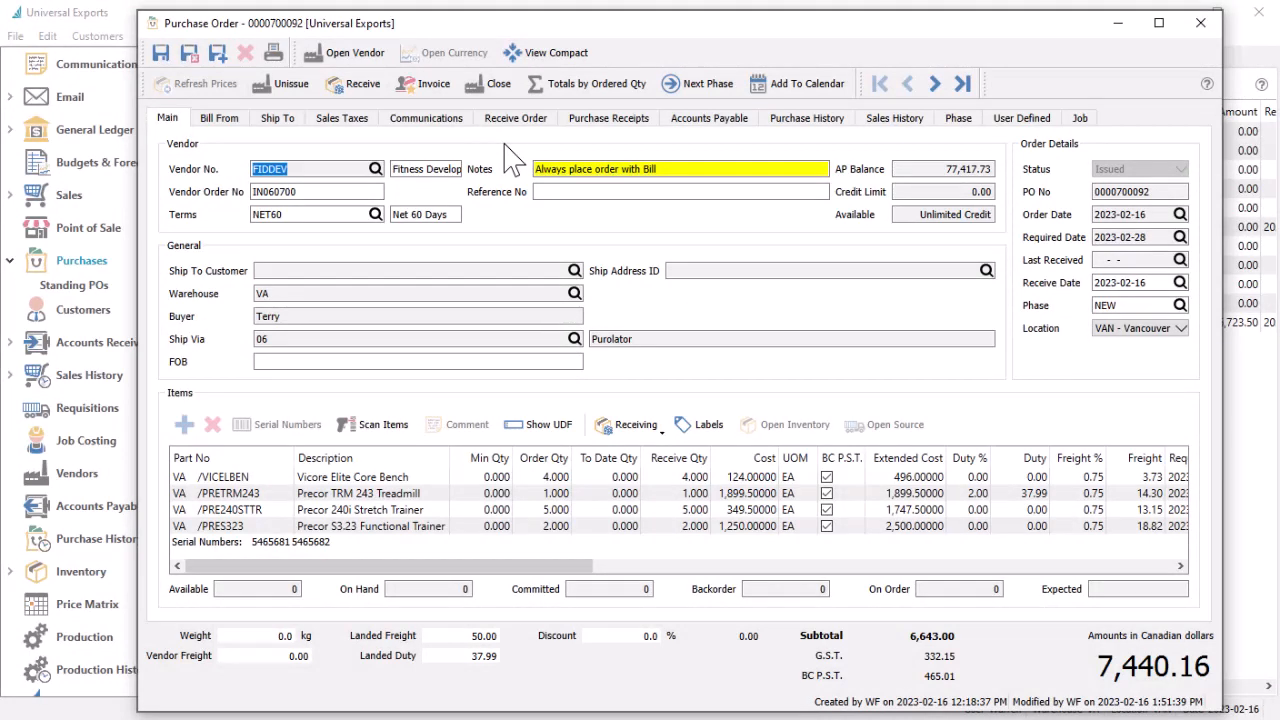
pyautogui.click(354, 84)
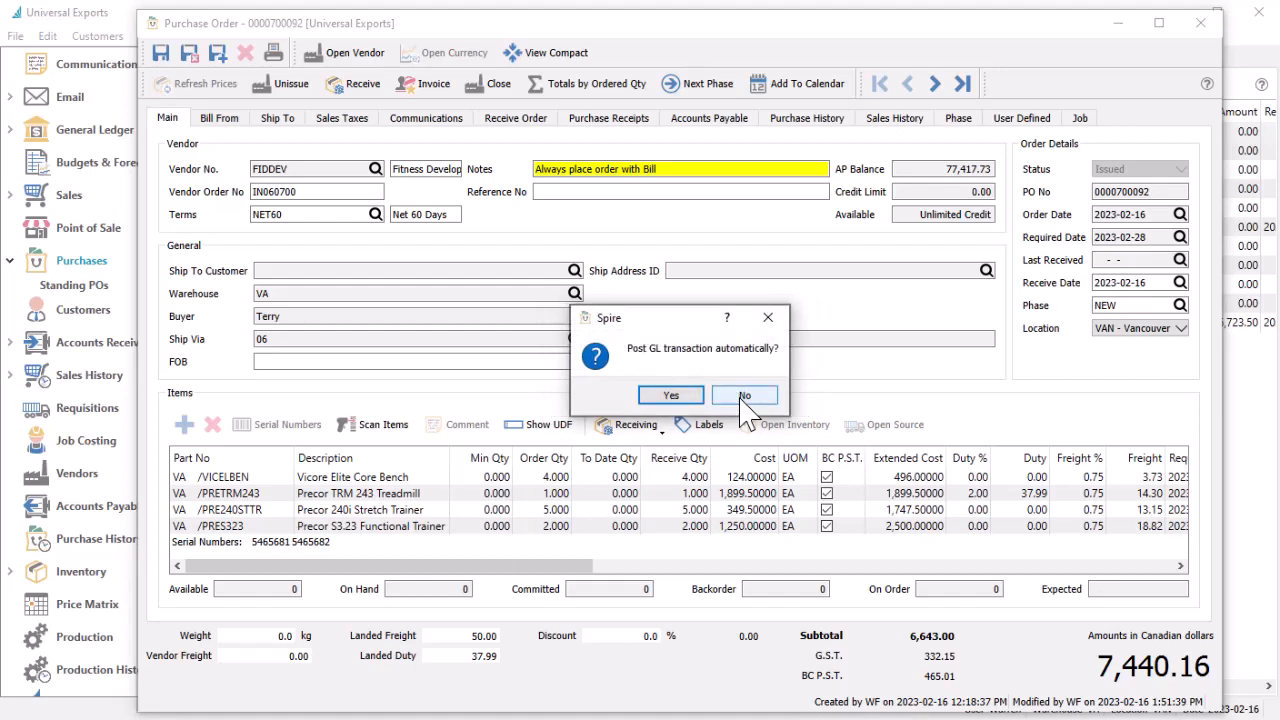
# - Decline automatic posting, inspect the Accrued Duty, Accrued Payables and Inventory lines, then post the 7,196.00 GL entry
pyautogui.click(744, 394)
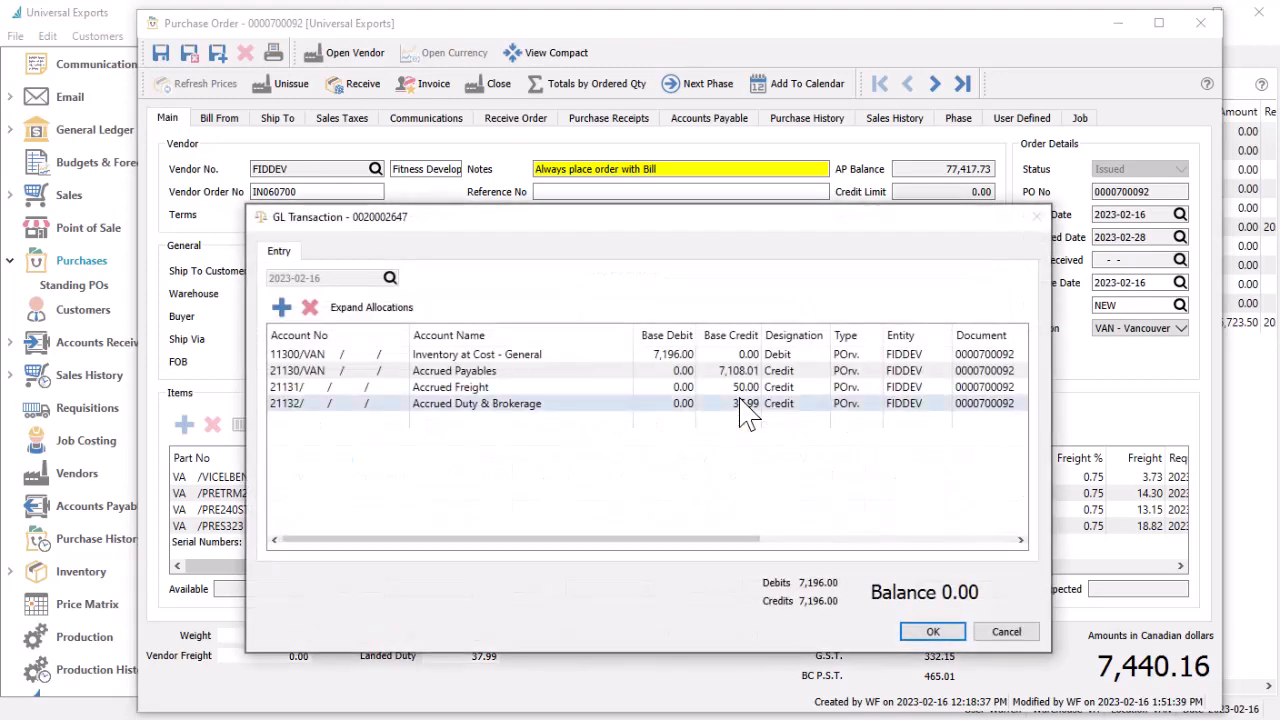
pyautogui.click(454, 370)
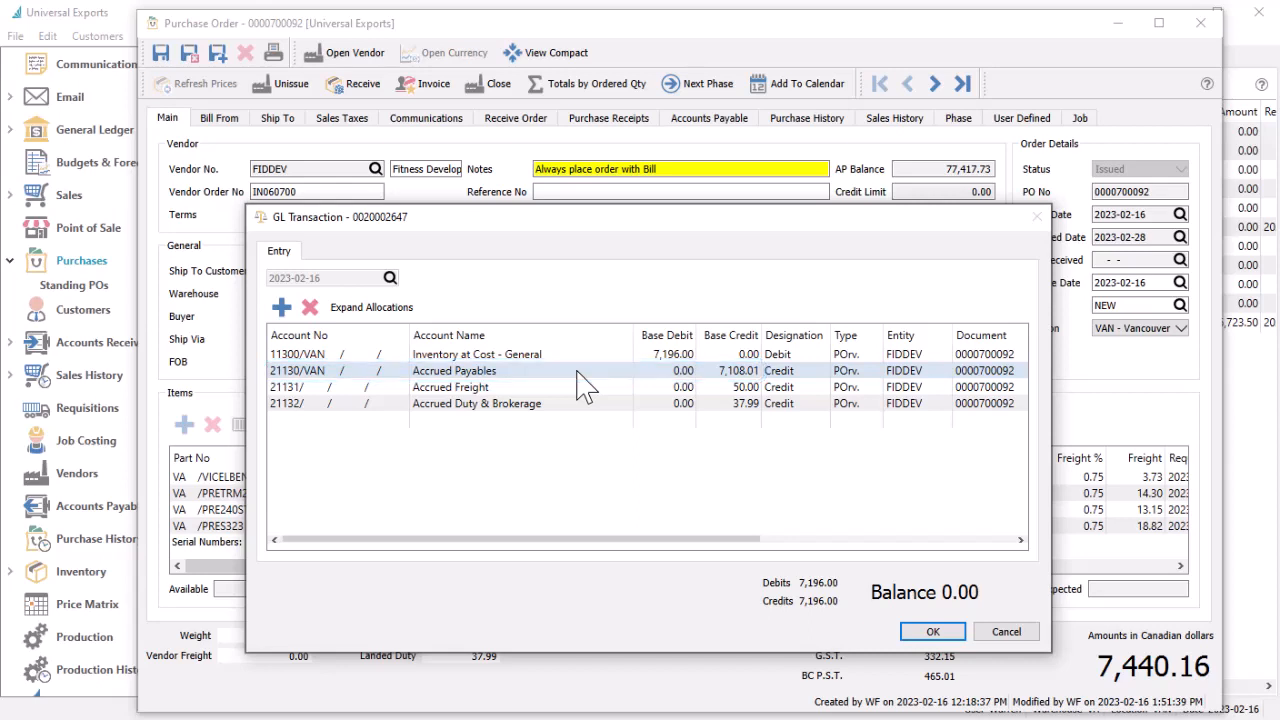
pyautogui.click(476, 354)
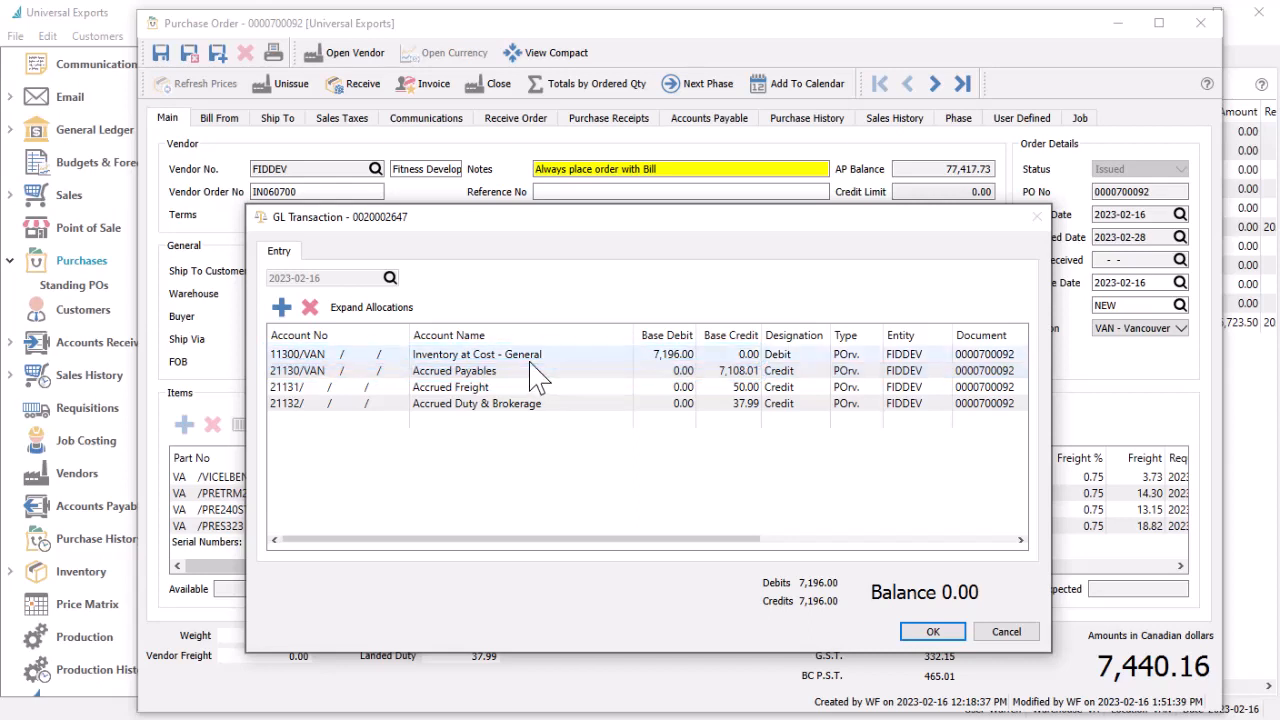
pyautogui.click(478, 396)
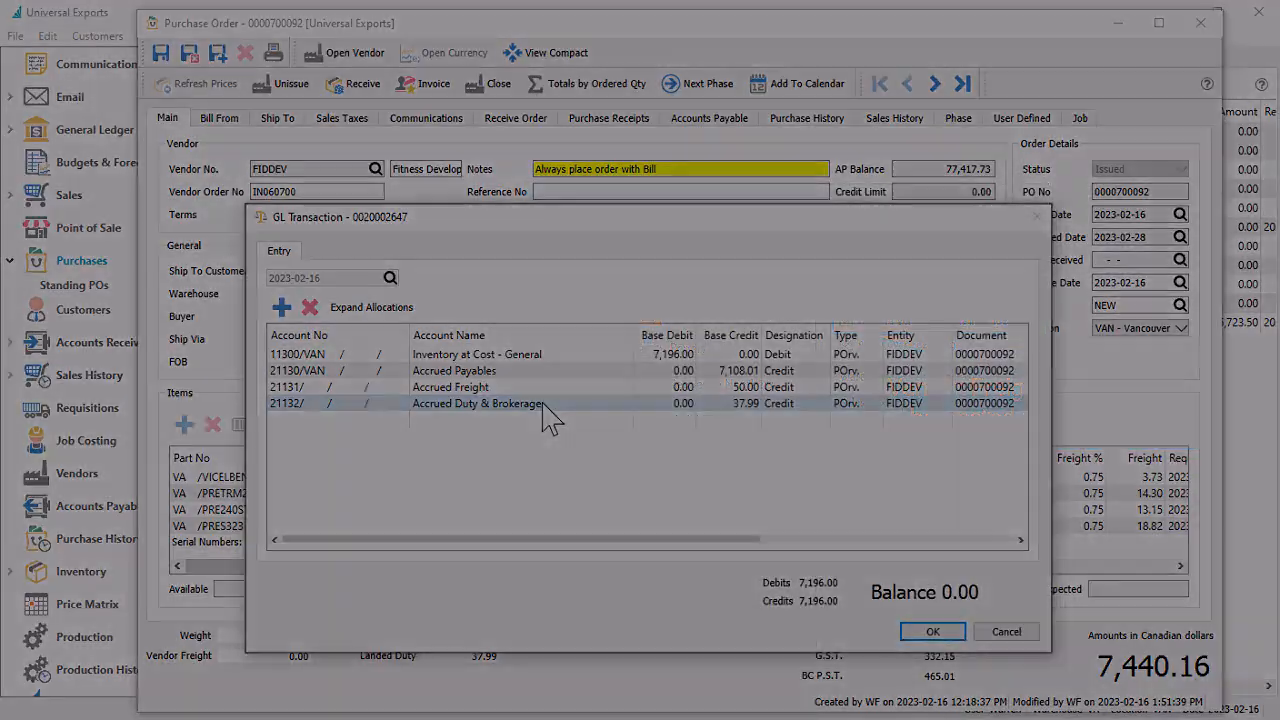
pyautogui.click(932, 632)
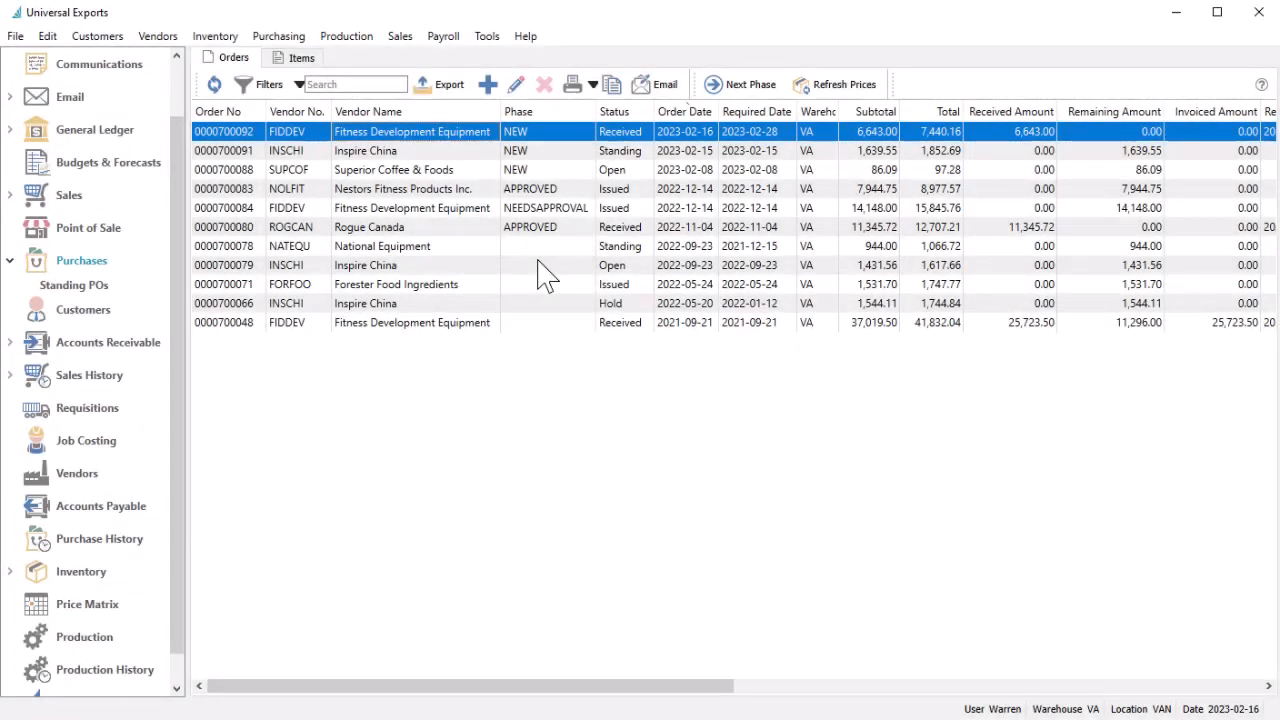
pyautogui.moveTo(564, 262)
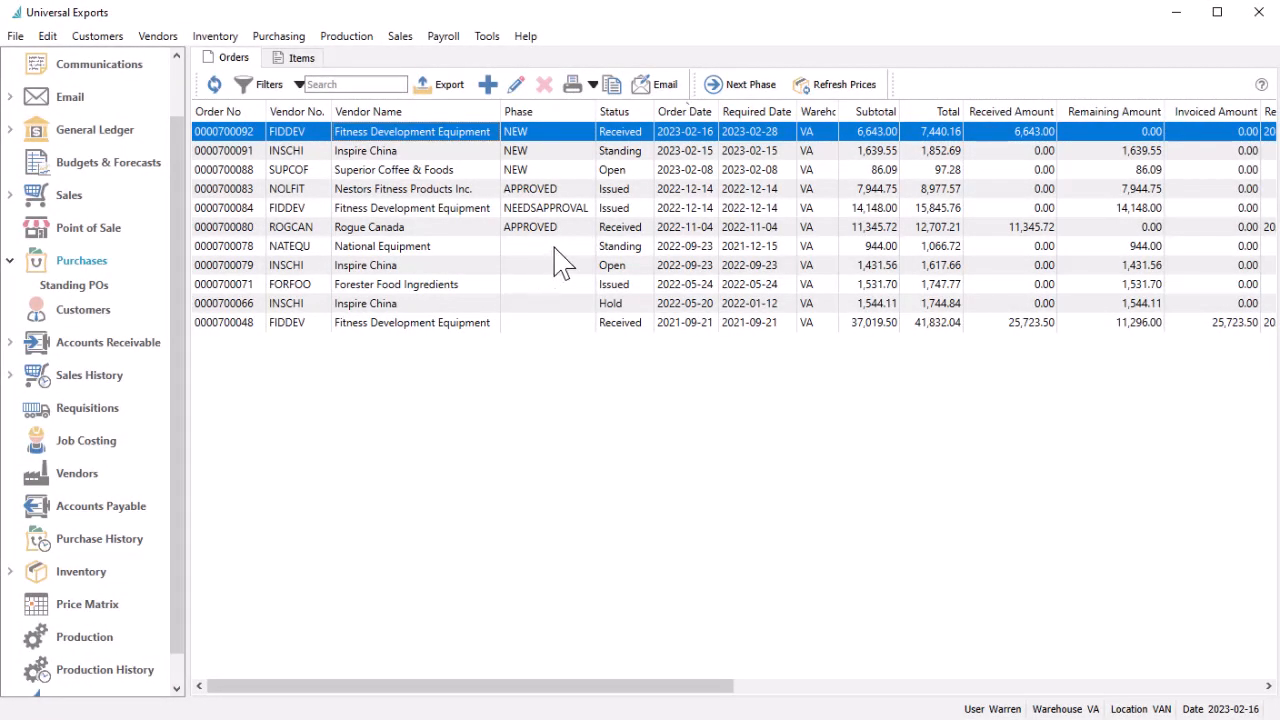
pyautogui.moveTo(620, 150)
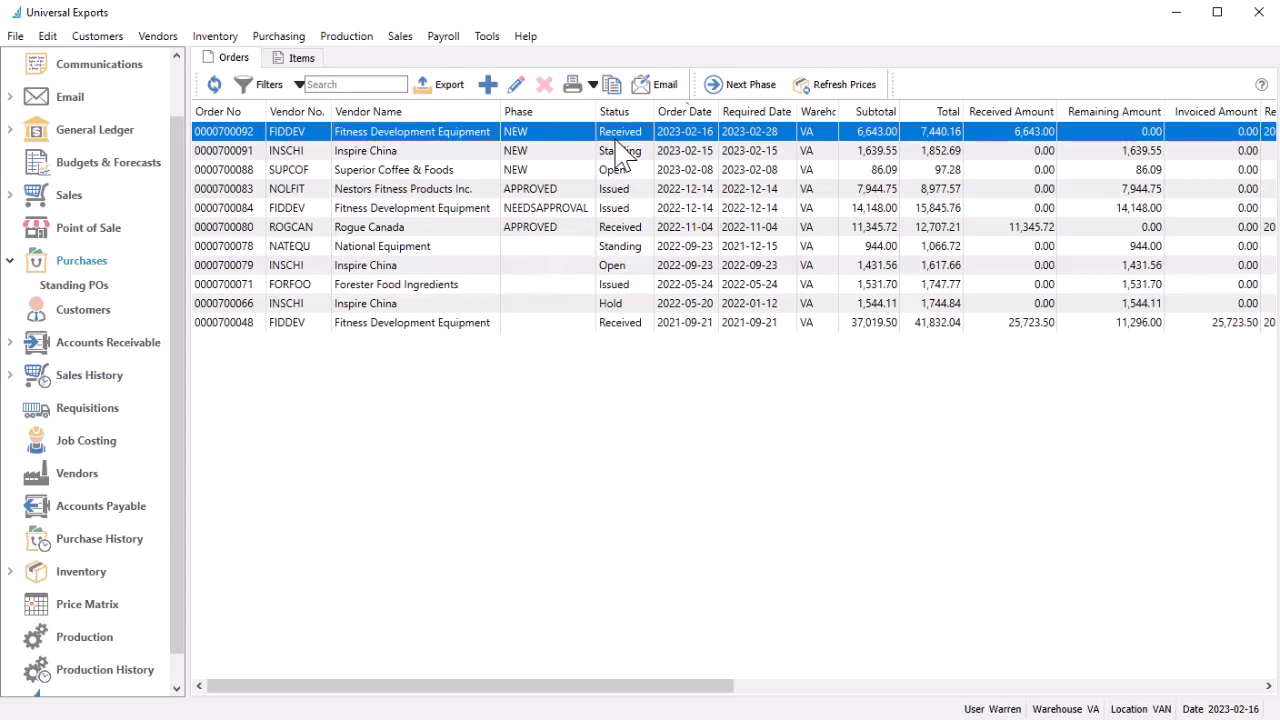
pyautogui.doubleClick(224, 132)
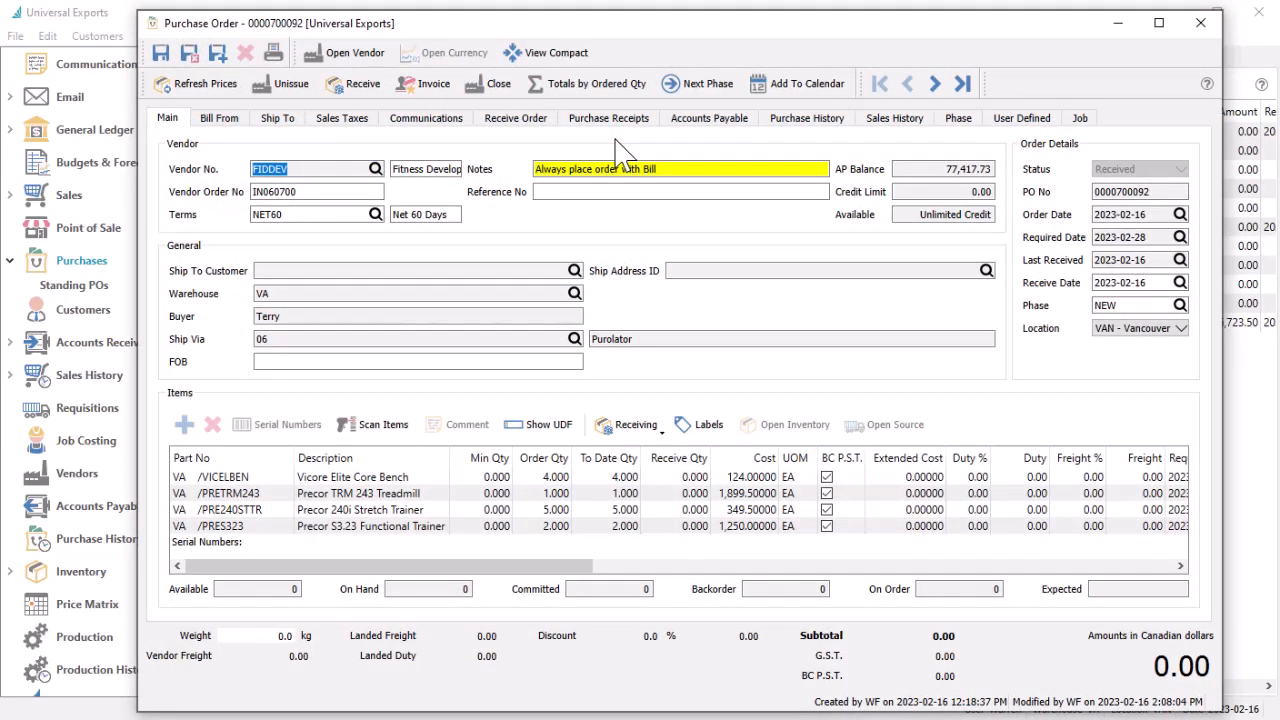
pyautogui.click(424, 84)
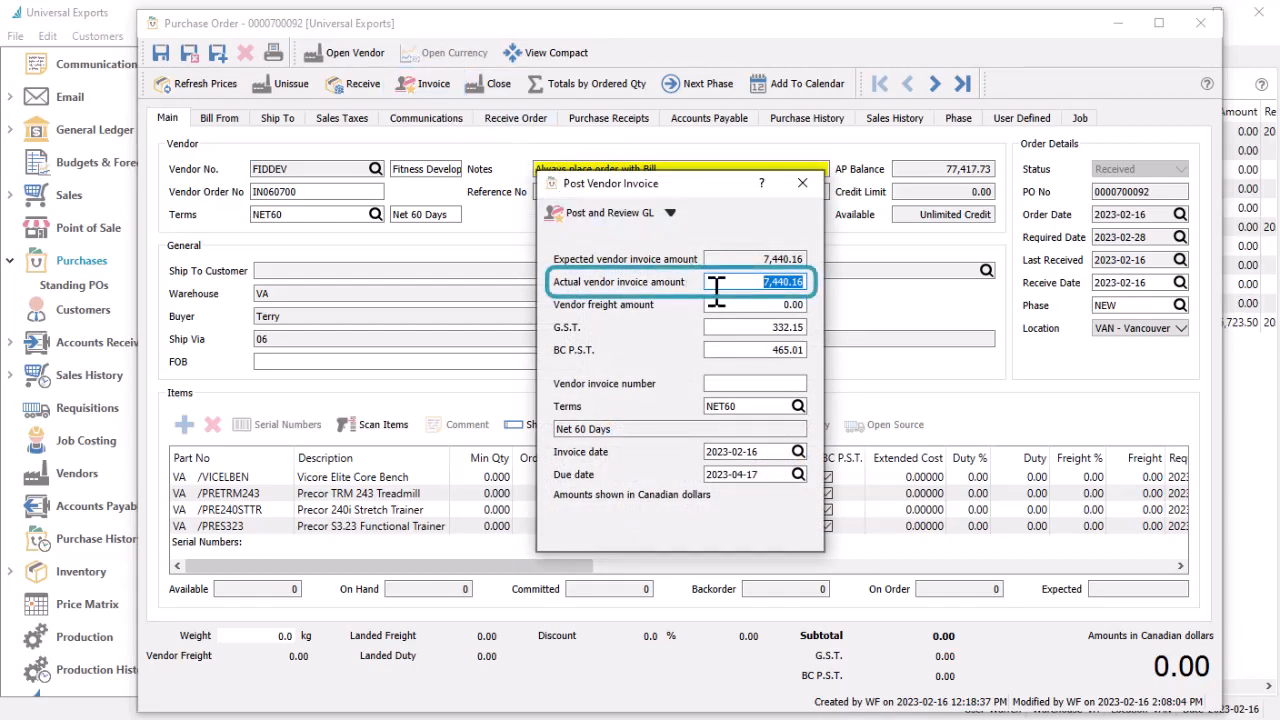
# - Enter actual invoice amount 7500 and vendor invoice number 12345, then post and review its GL entry
pyautogui.write('75')
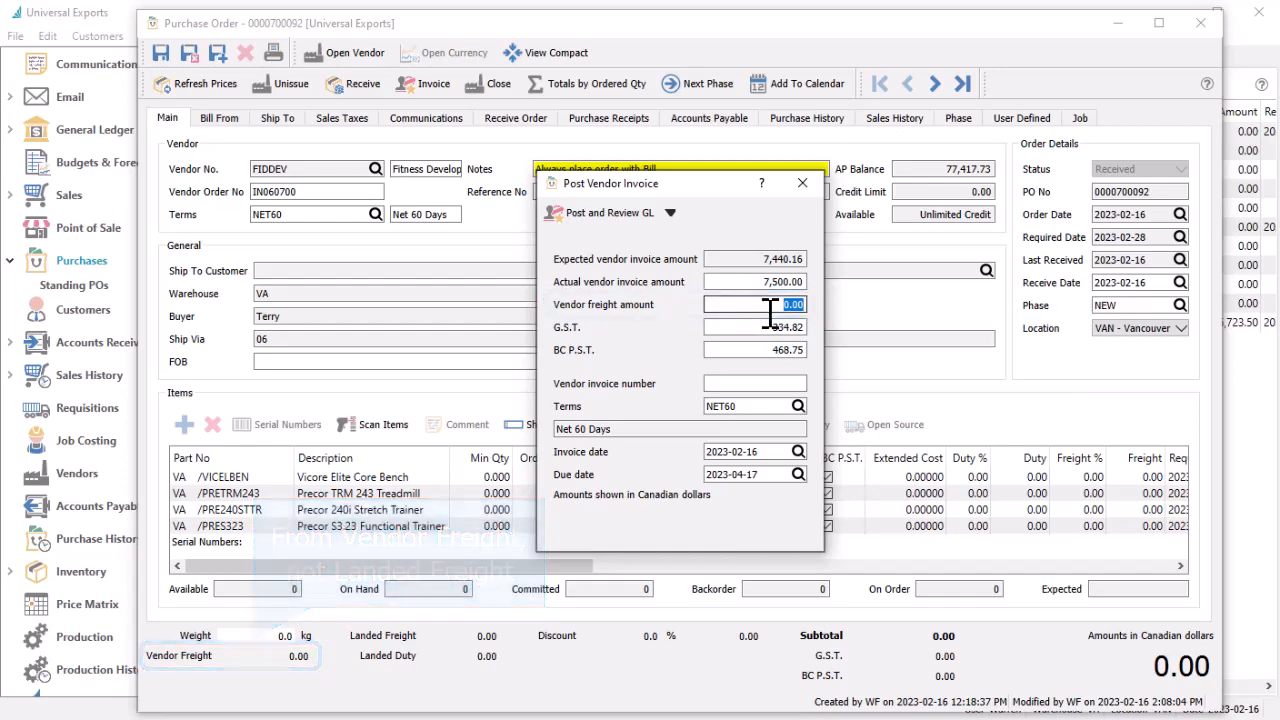
pyautogui.write('123')
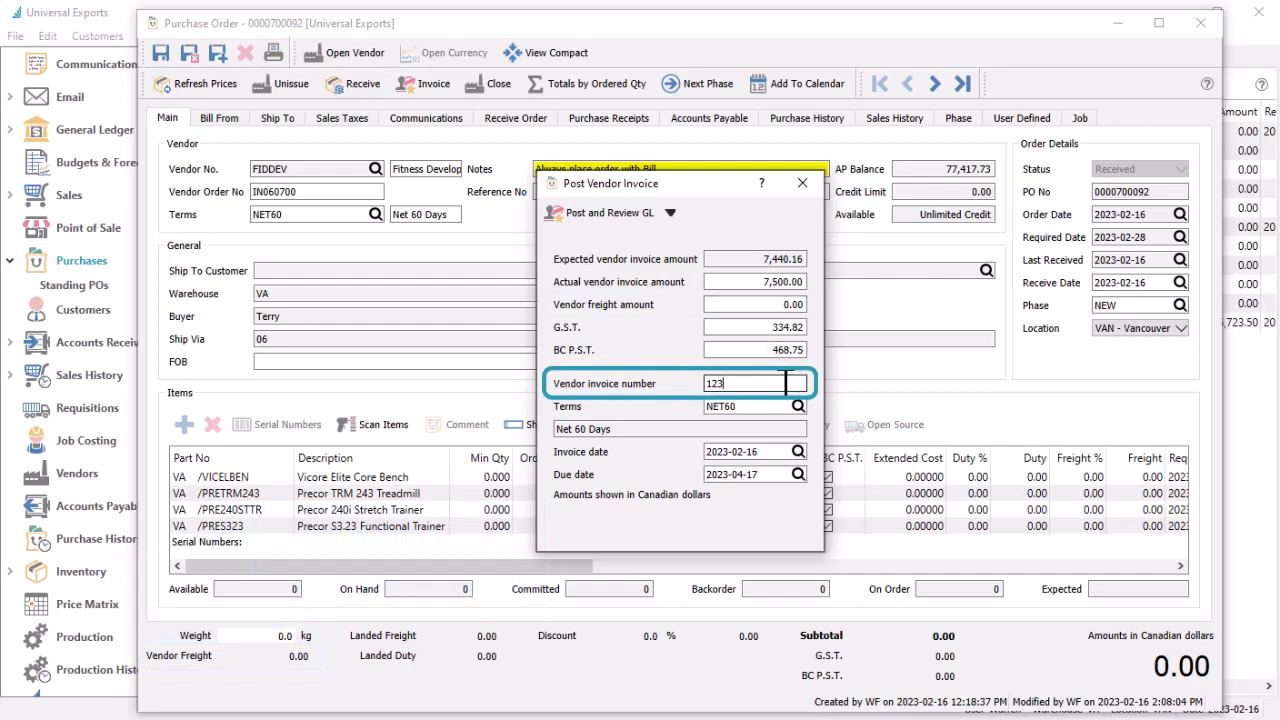
pyautogui.write('45')
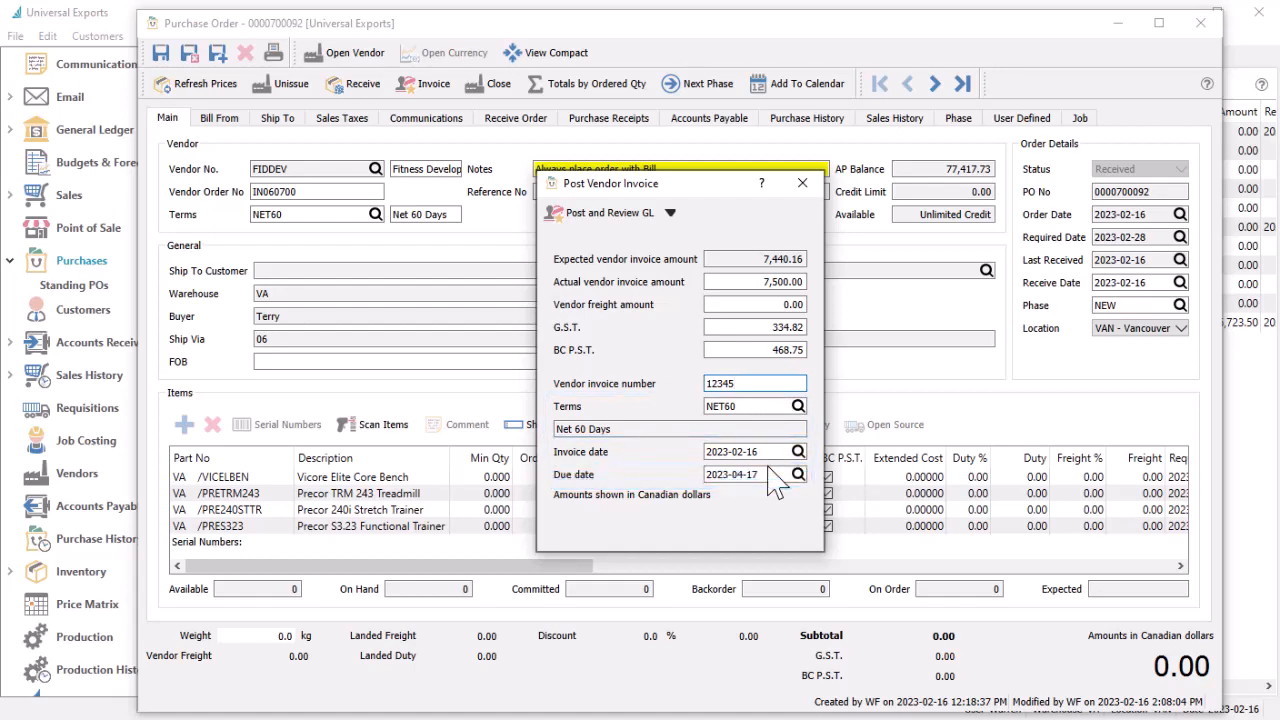
pyautogui.click(602, 212)
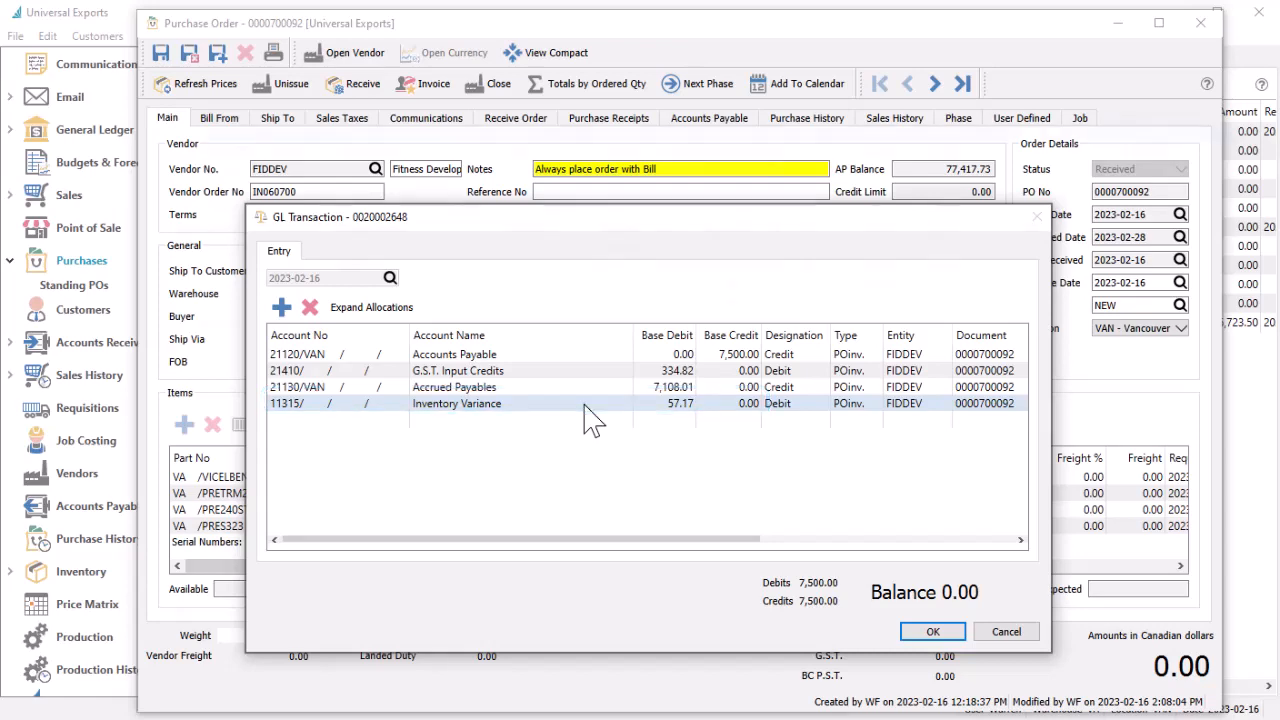
pyautogui.click(932, 632)
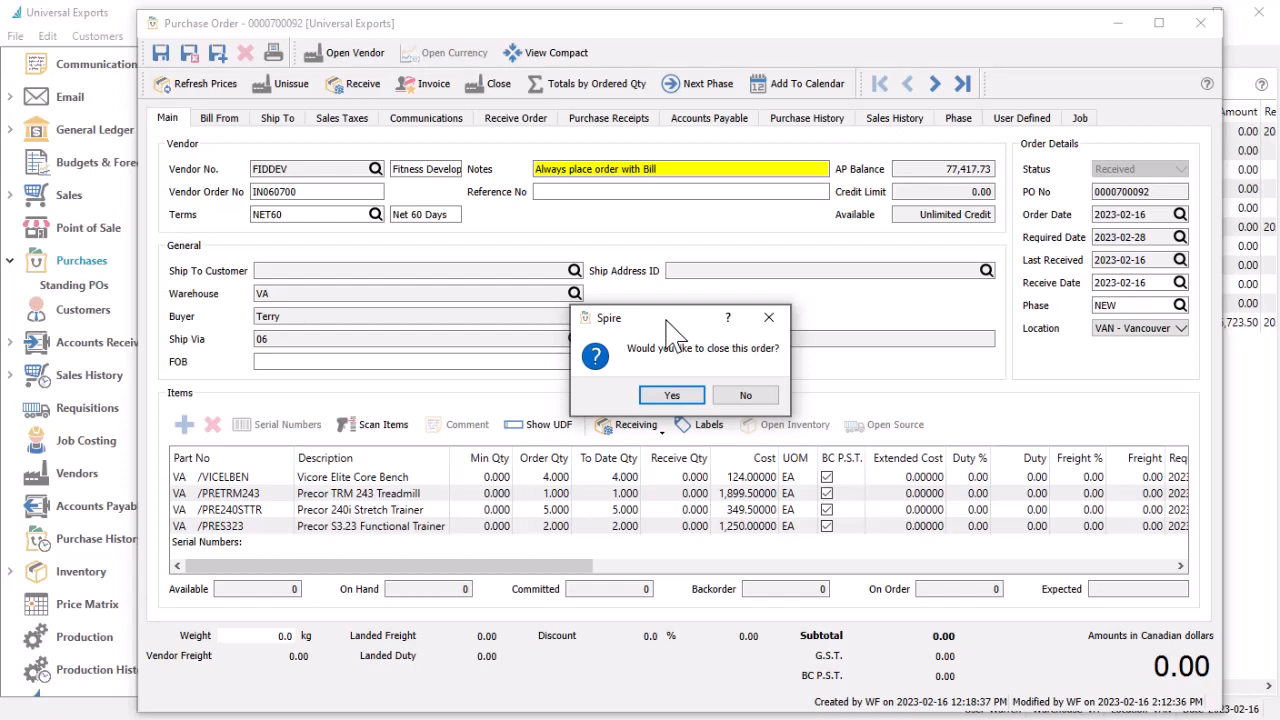
pyautogui.moveTo(708, 376)
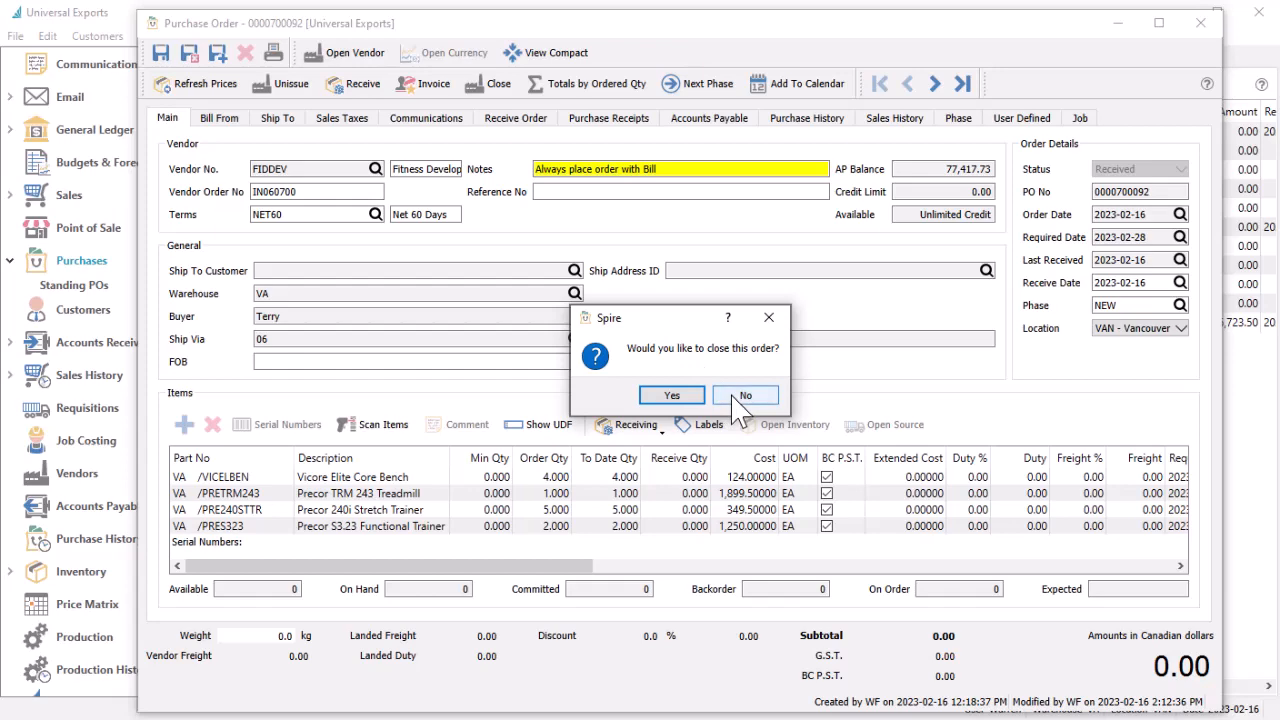
pyautogui.click(672, 394)
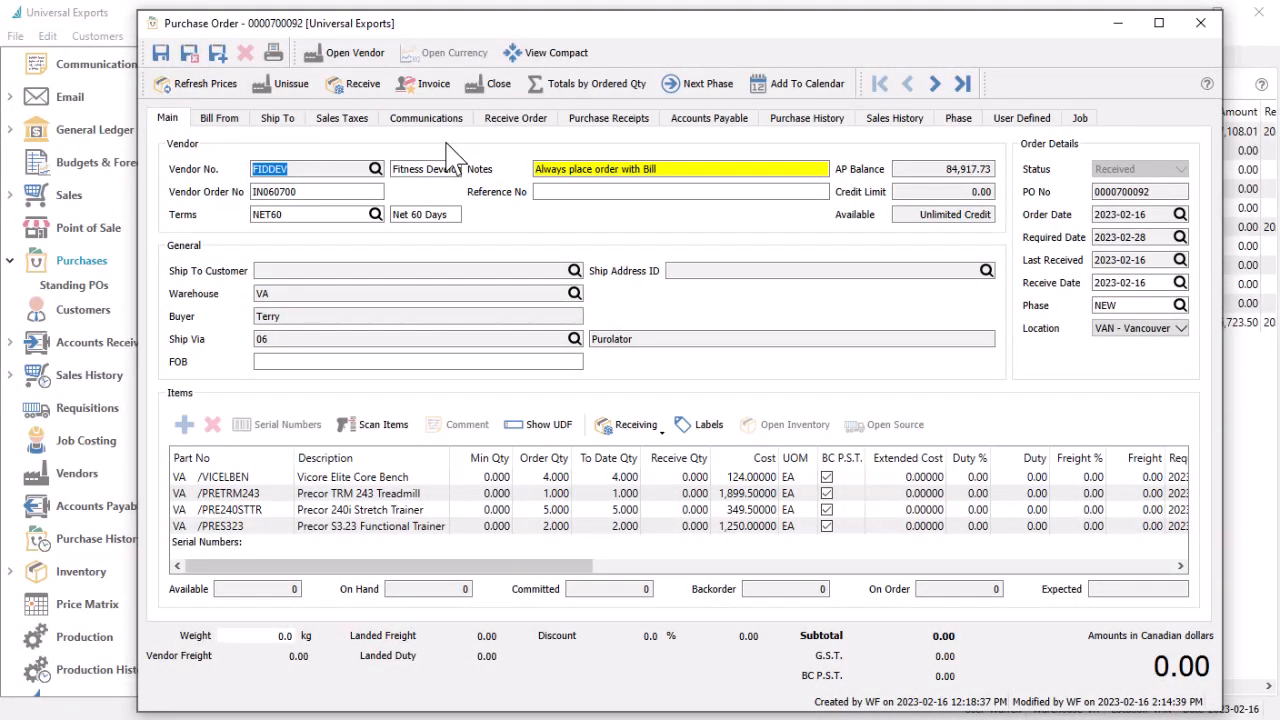
pyautogui.click(608, 116)
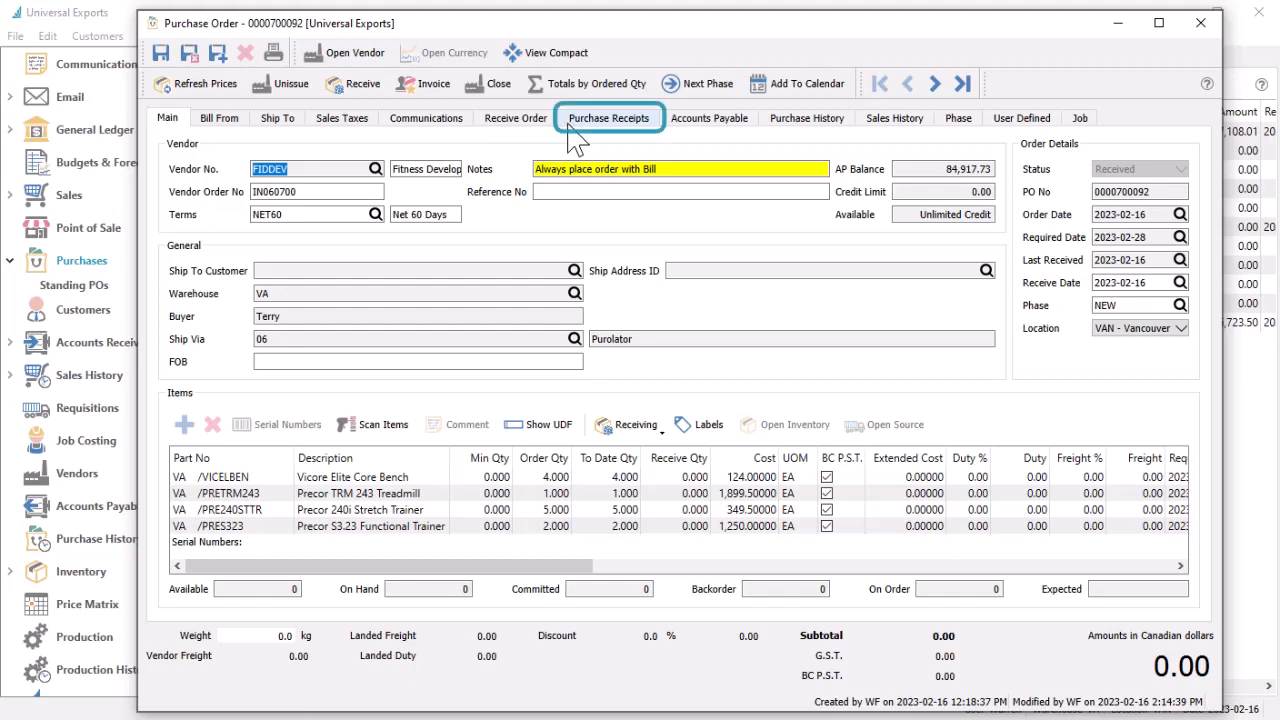
pyautogui.click(608, 116)
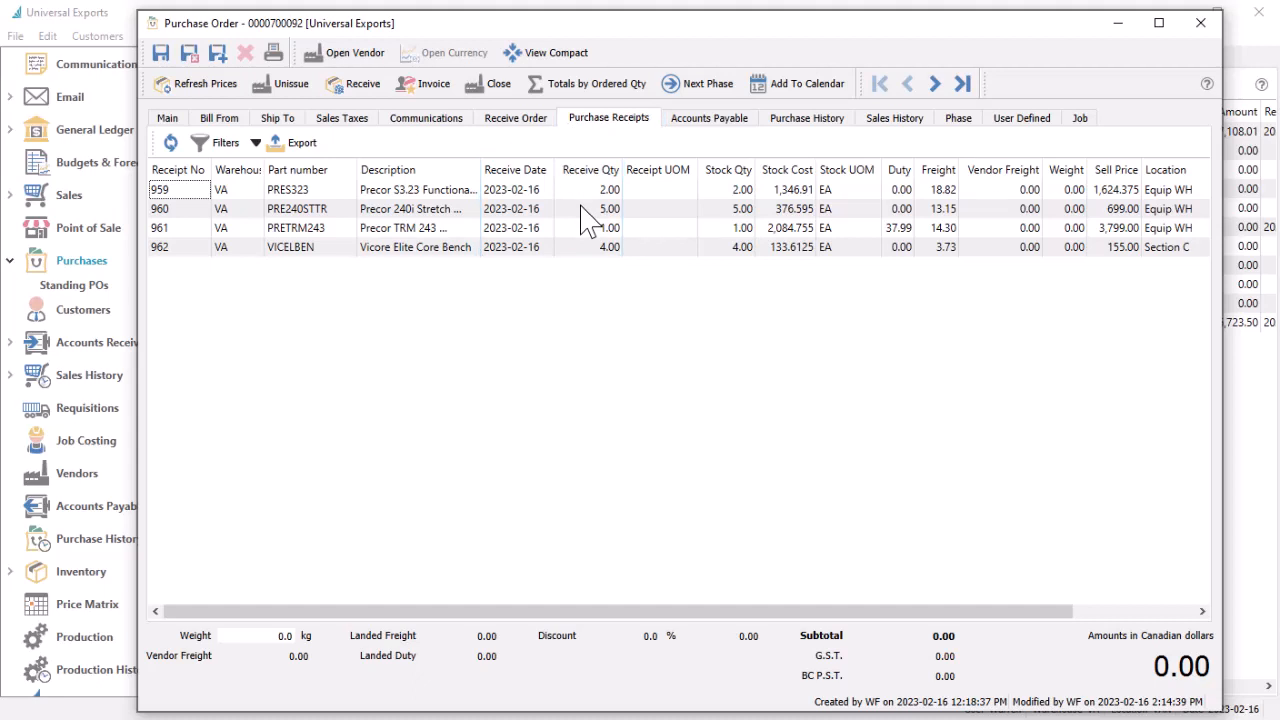
pyautogui.click(708, 116)
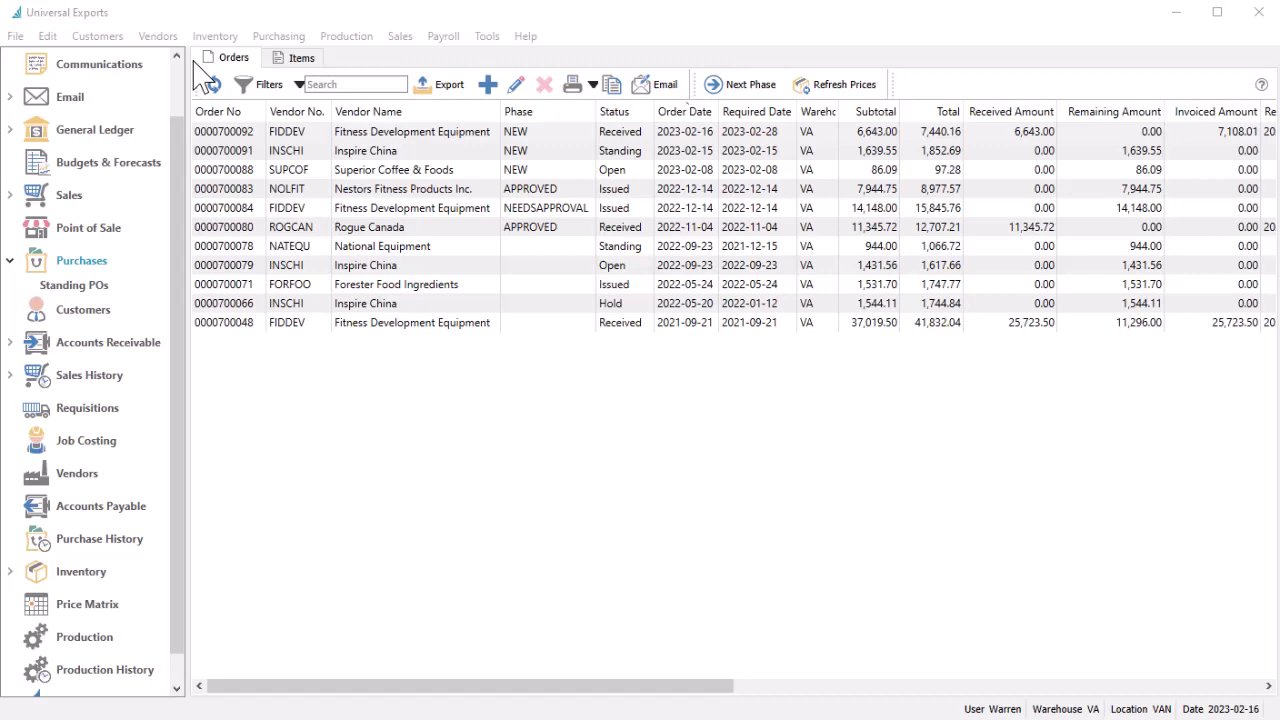
pyautogui.moveTo(330, 160)
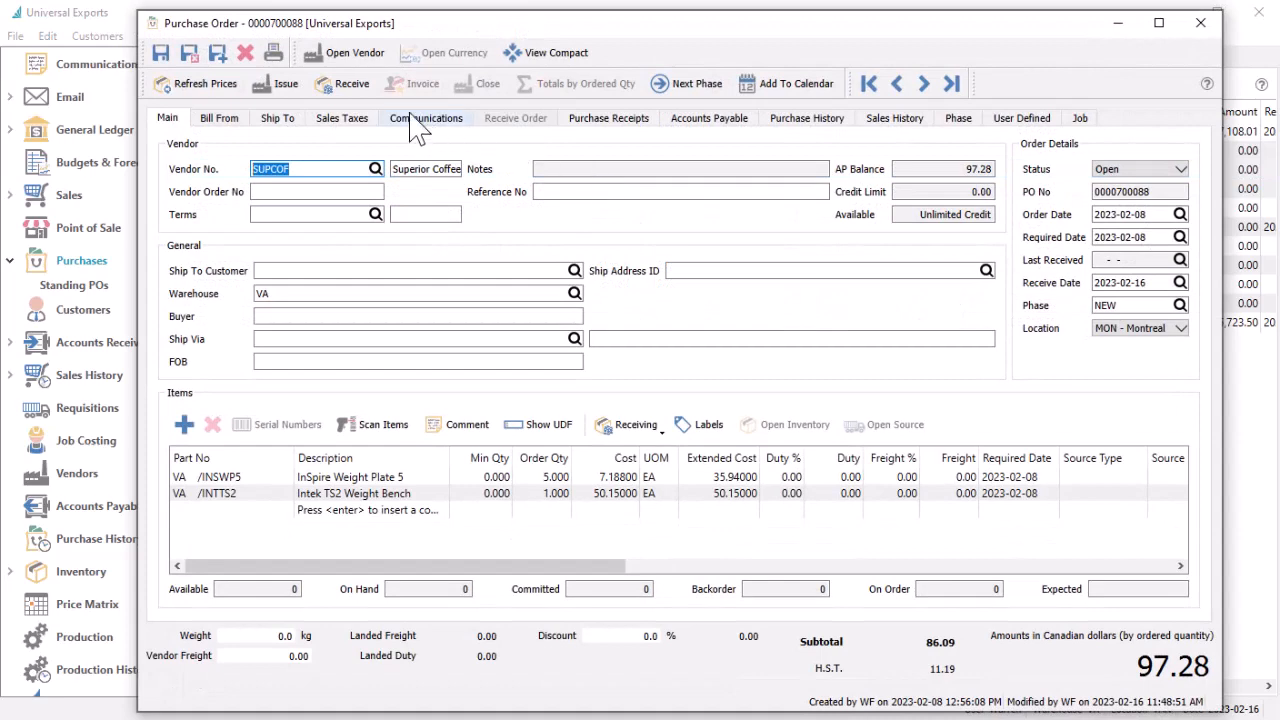
pyautogui.click(352, 84)
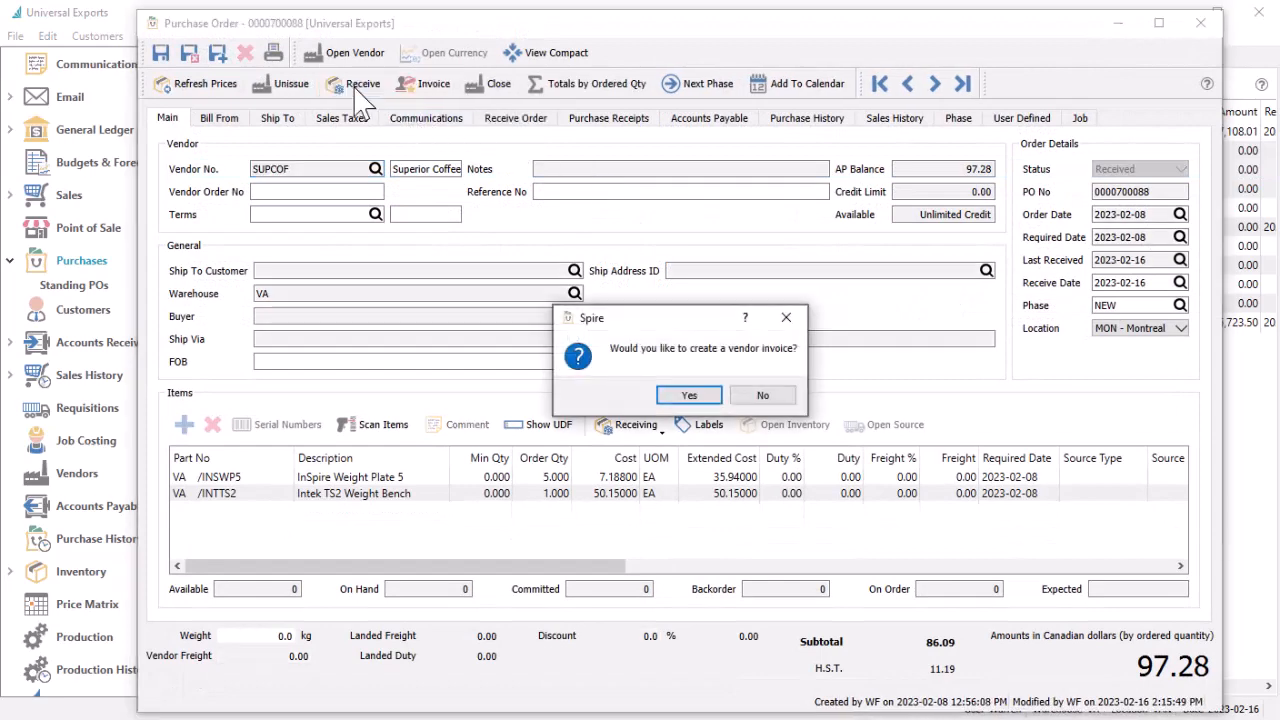
pyautogui.click(688, 394)
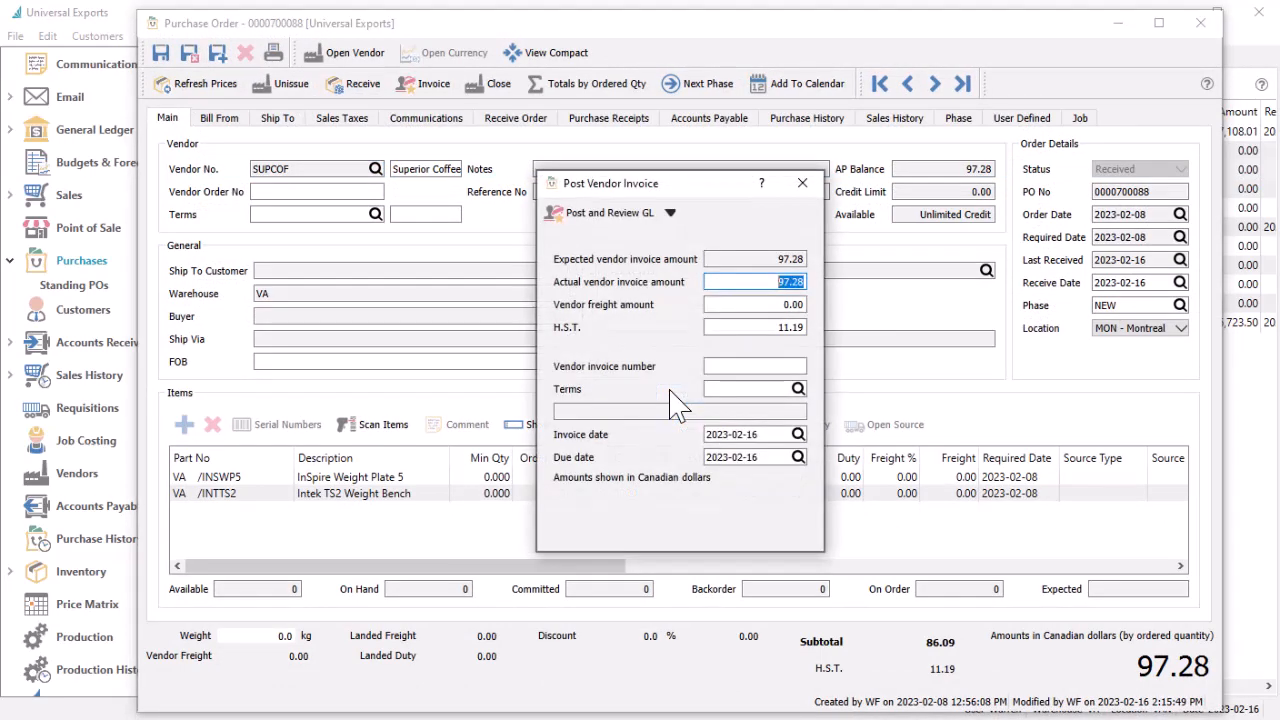